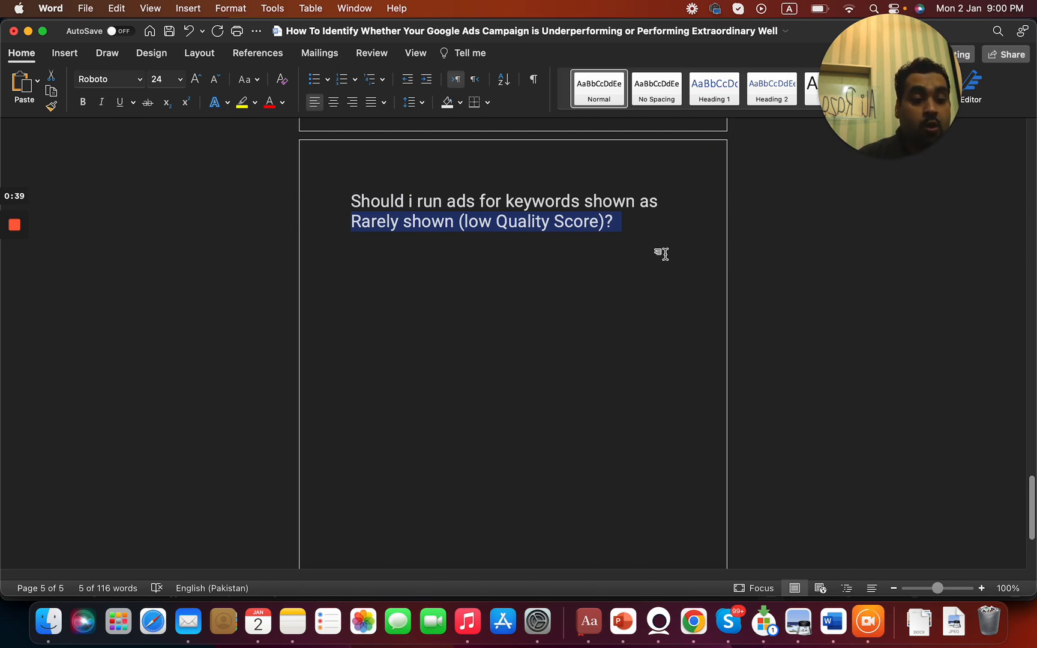
Switch from Word to the Google Ads Search keywords report in Chrome
left_click(693, 622)
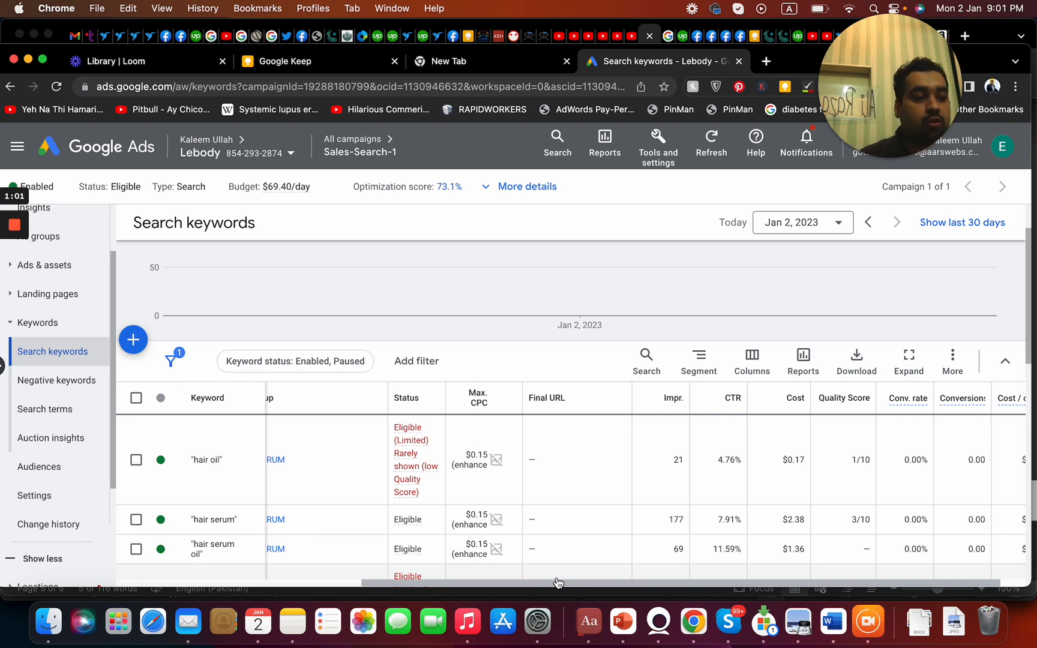
mouse_move(881, 458)
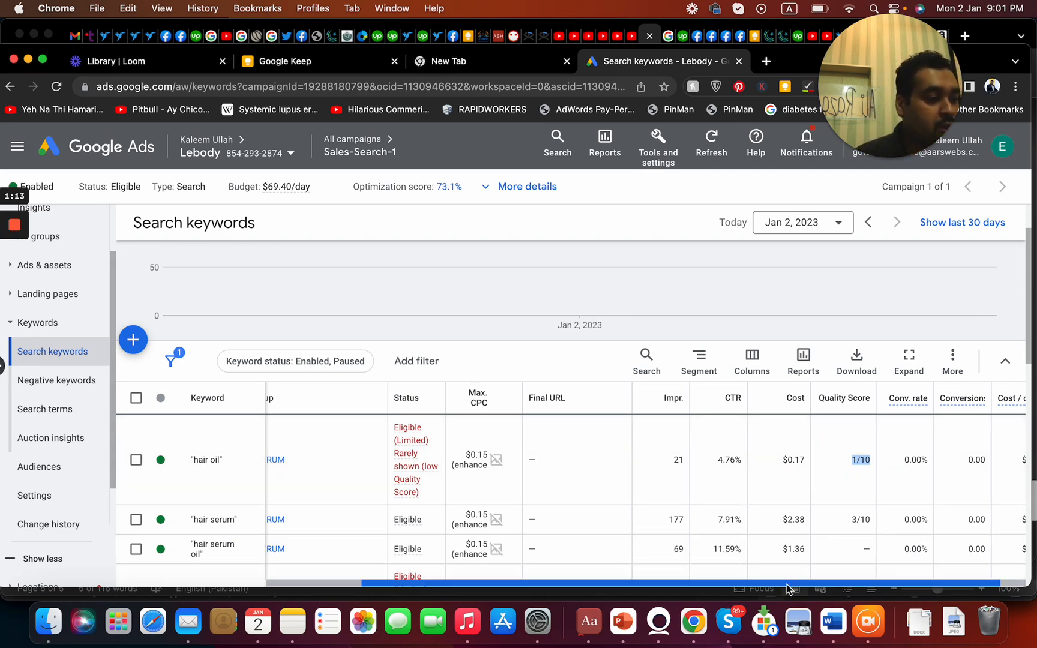
Set the Search keywords report date range to Last 7 days (Dec 26, 2022 – Jan 1, 2023)
left_click(801, 222)
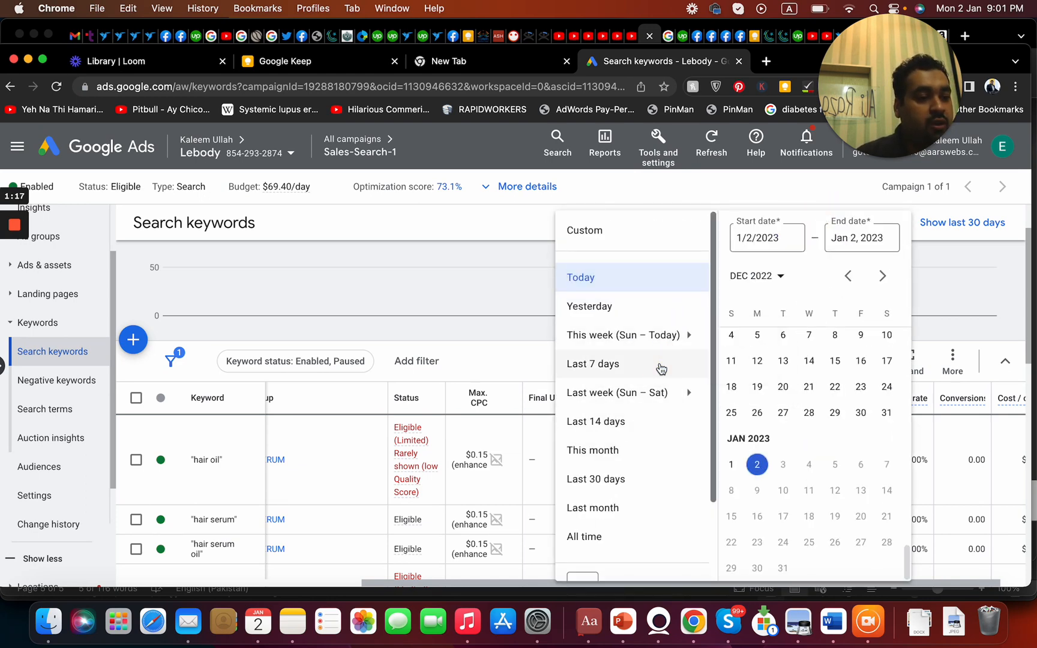
left_click(592, 363)
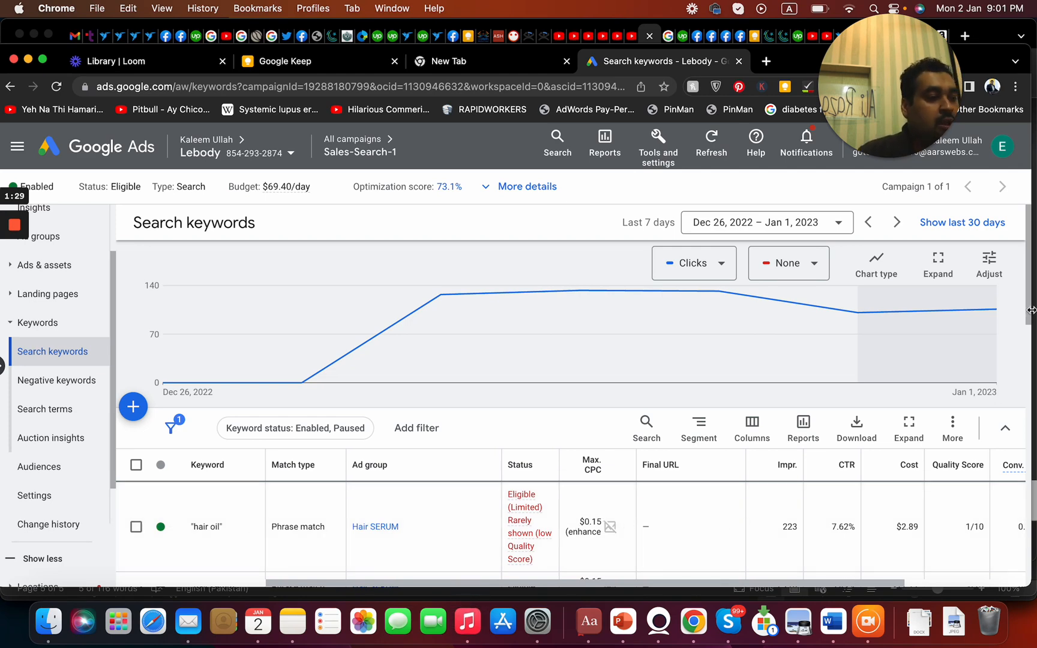
scroll("down", 3)
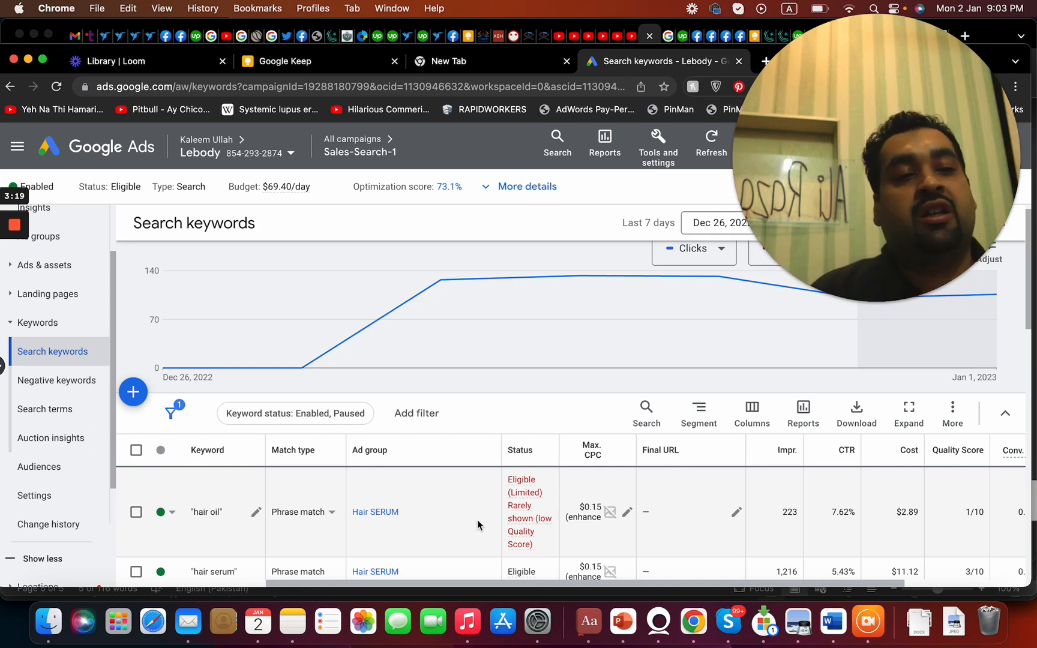
mouse_move(469, 459)
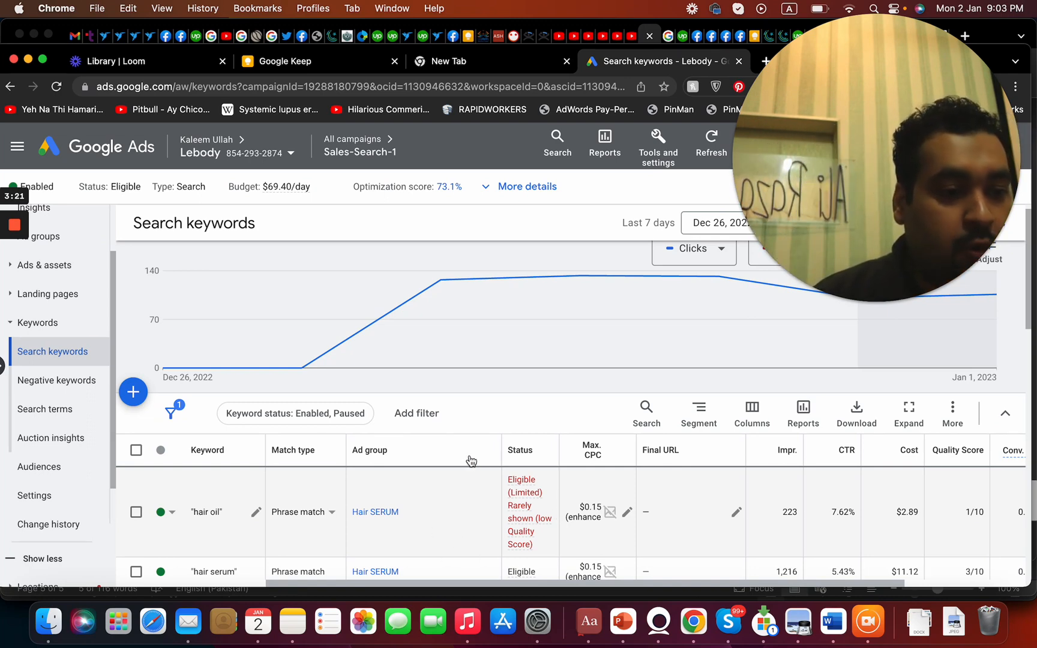
mouse_move(376, 119)
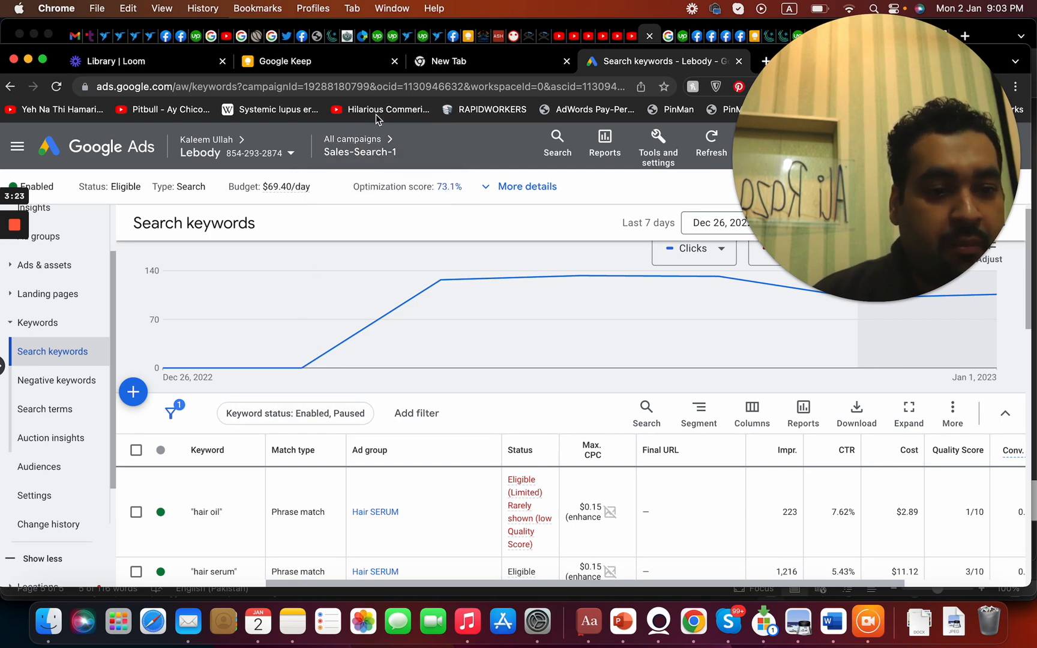
Navigate via All campaigns into Sales-Search-1's Hair SERUM ad group
left_click(360, 145)
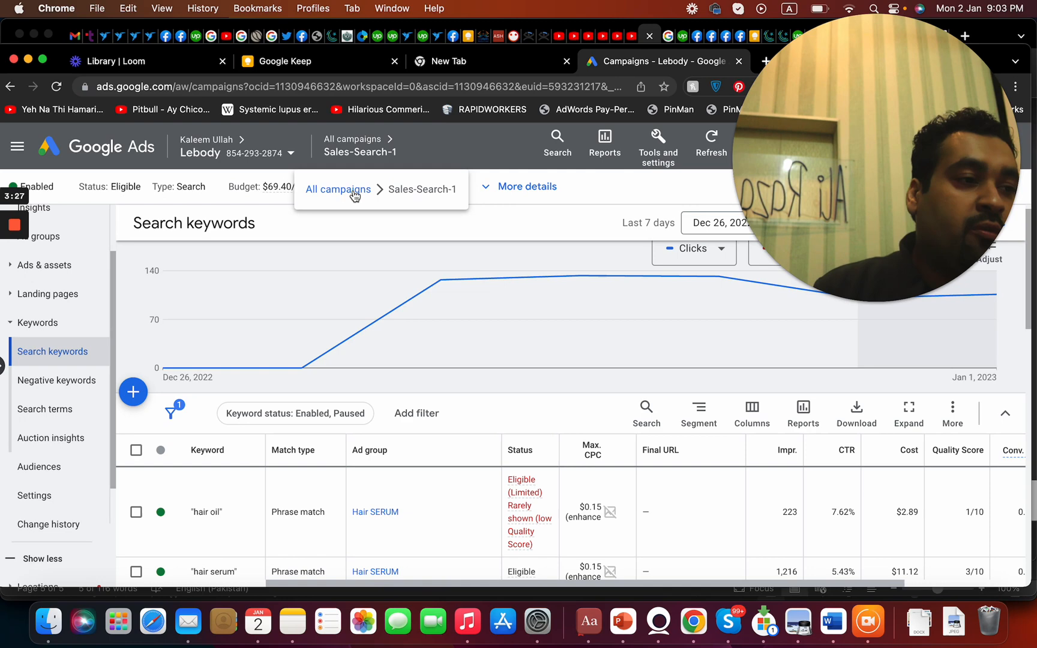
left_click(337, 189)
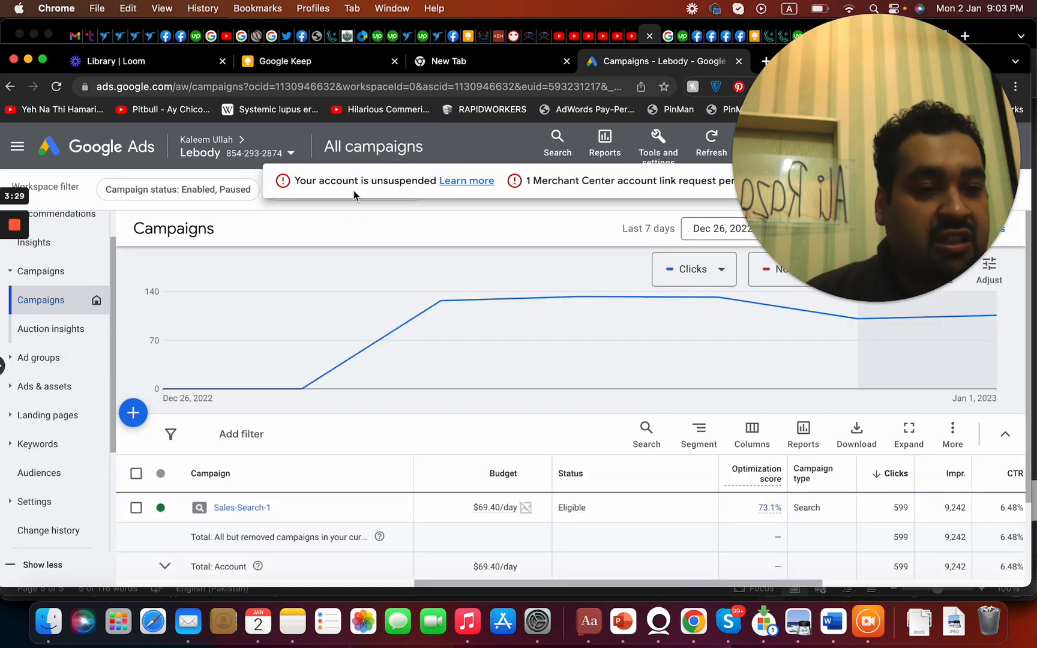
left_click(241, 507)
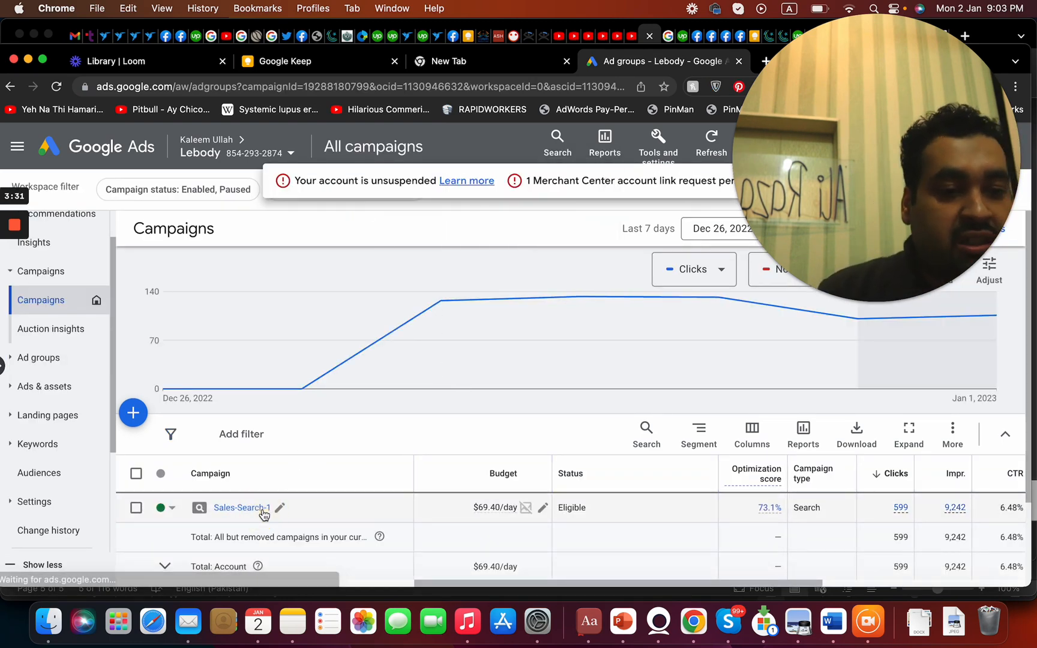
left_click(241, 507)
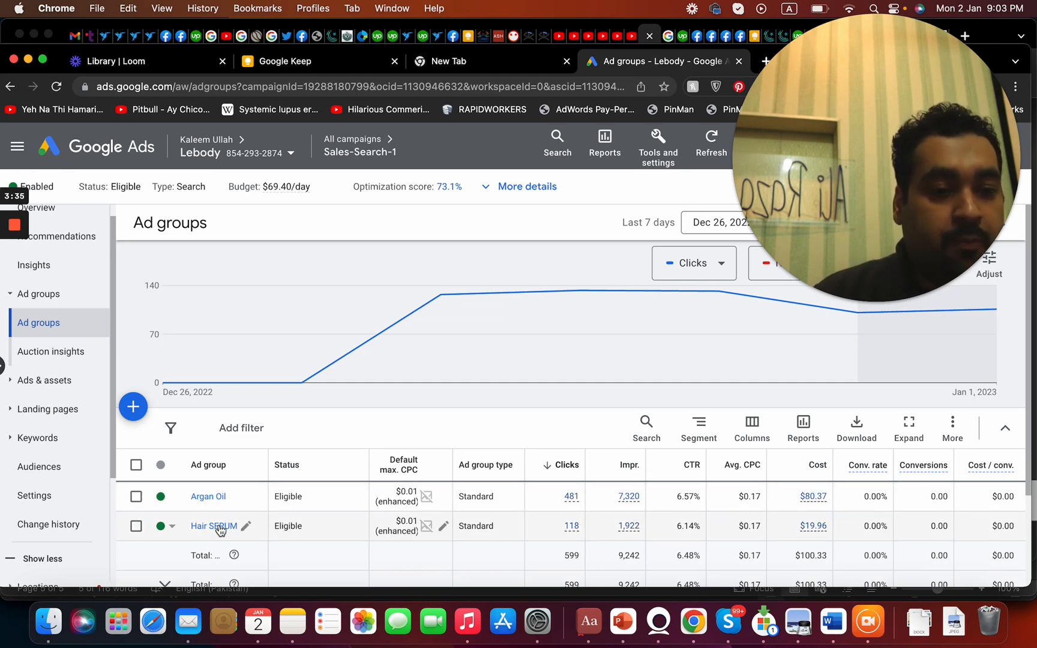
left_click(212, 526)
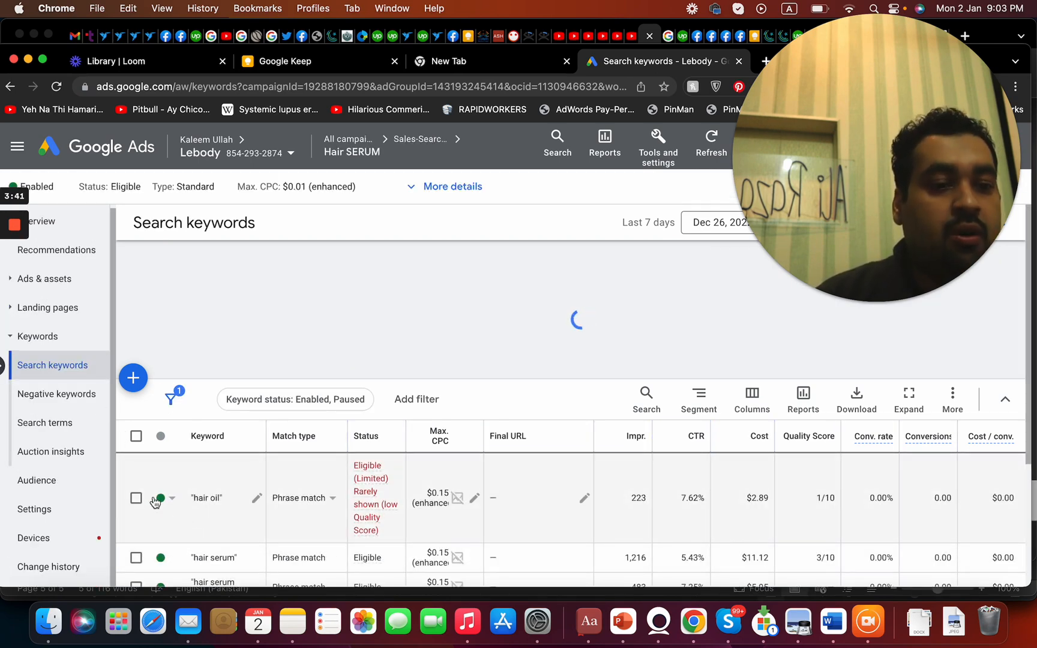
Pause the 'hair oil' keyword and go to the campaign's ad groups list
left_click(136, 497)
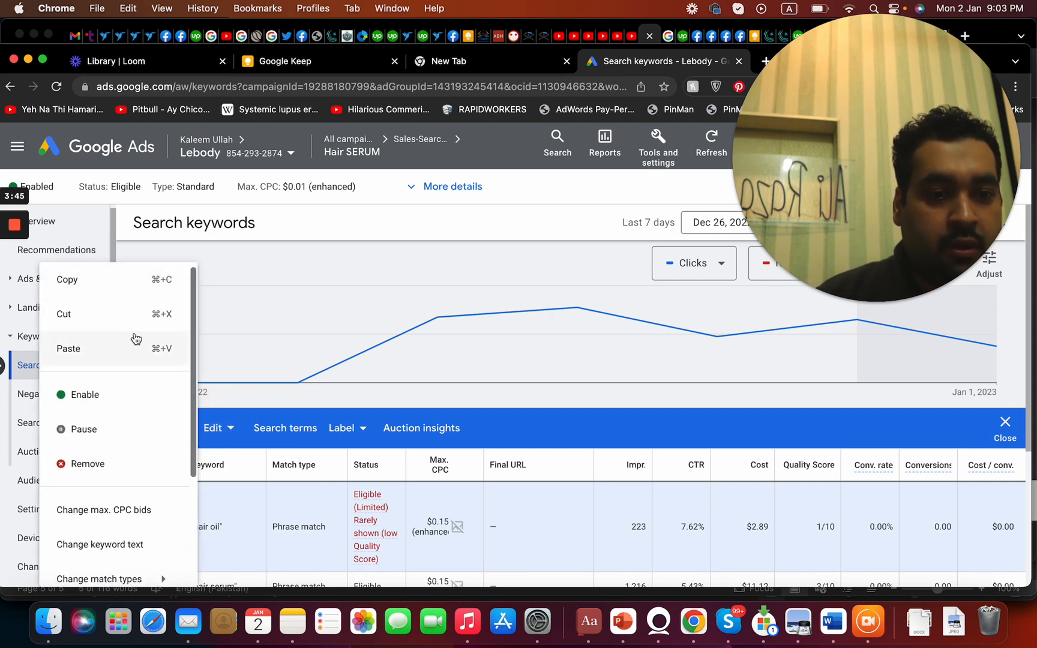
mouse_move(148, 284)
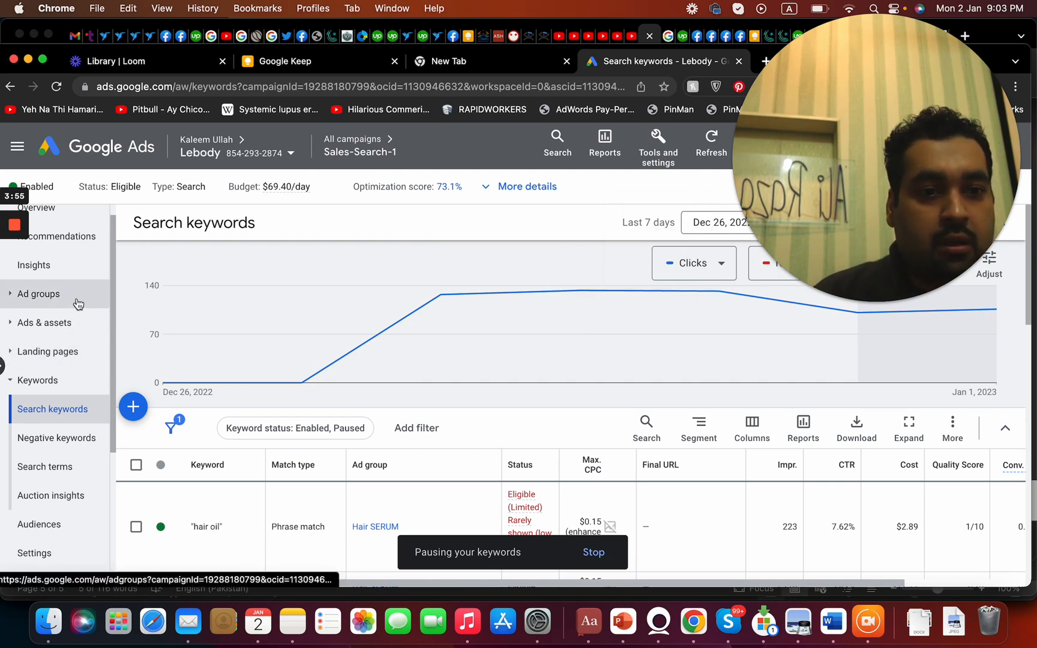
left_click(38, 294)
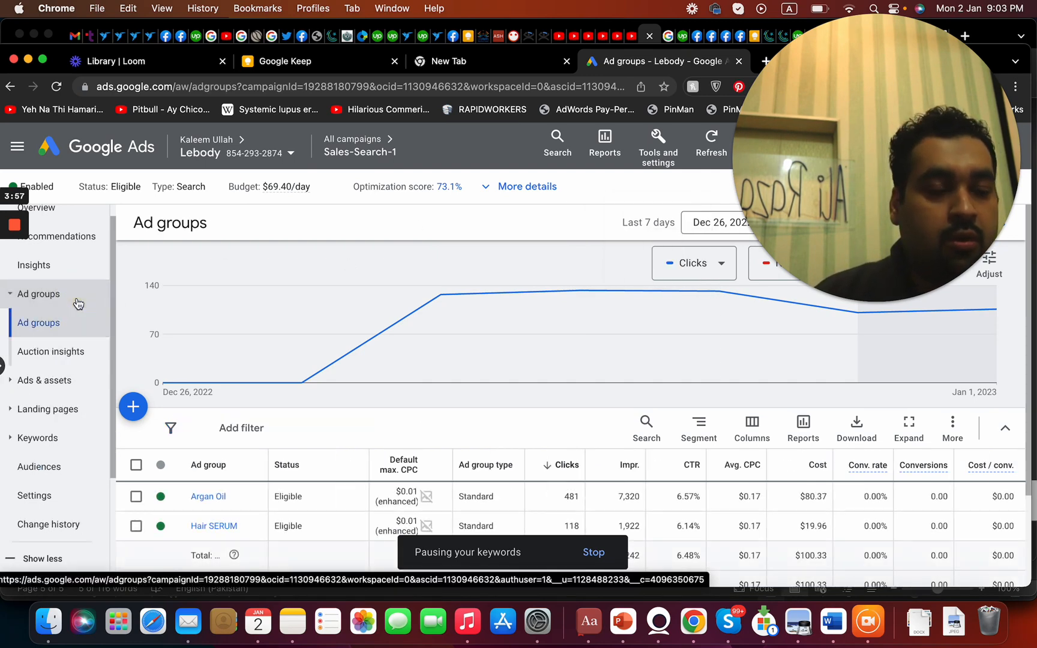
left_click(134, 406)
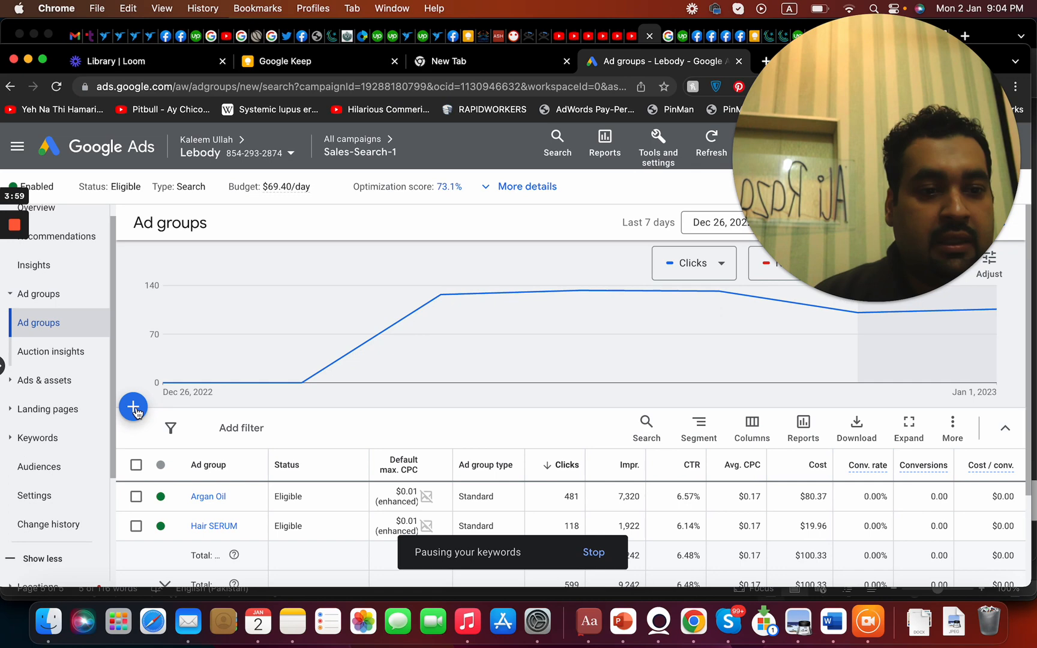
Start new Sales-Search-1 ad group 'Ad group 3' with a $0.15 default bid
left_click(133, 406)
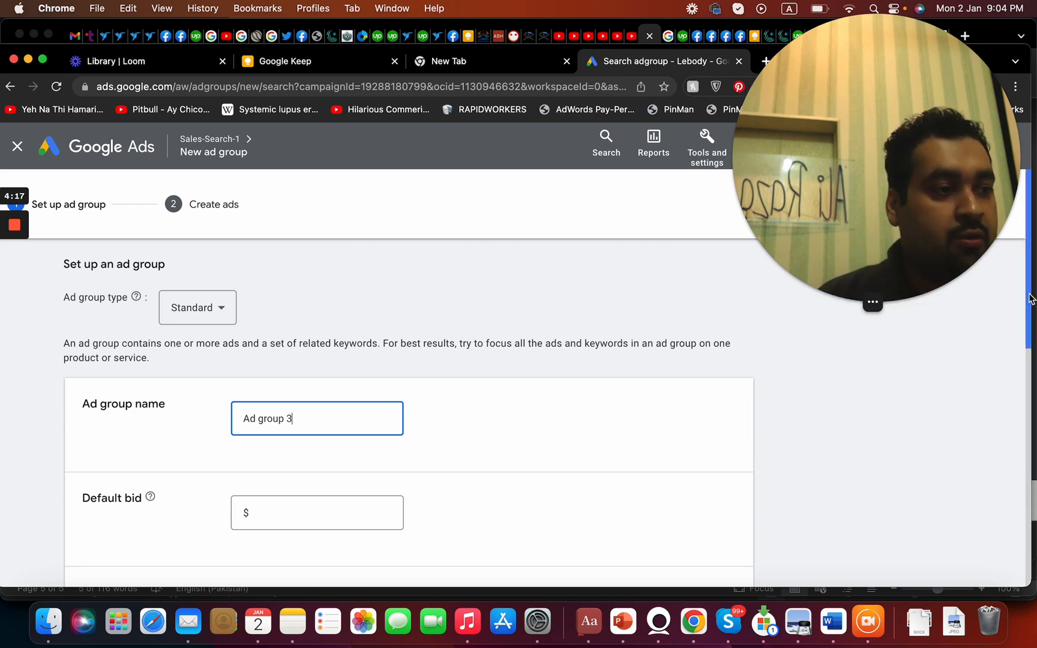
scroll("down", 3)
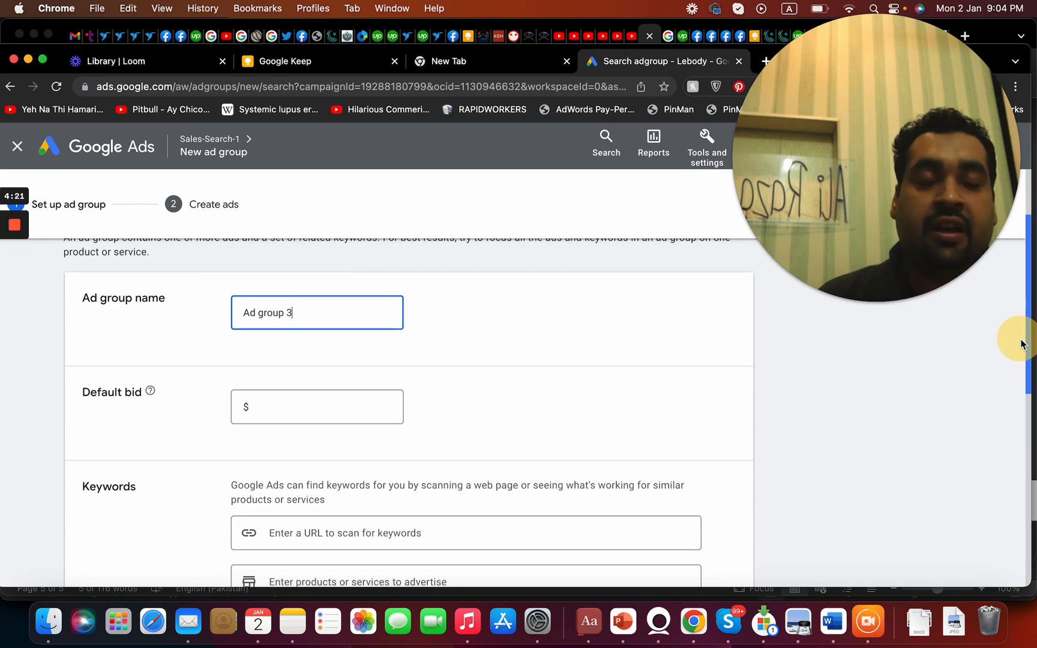
scroll("down", 3)
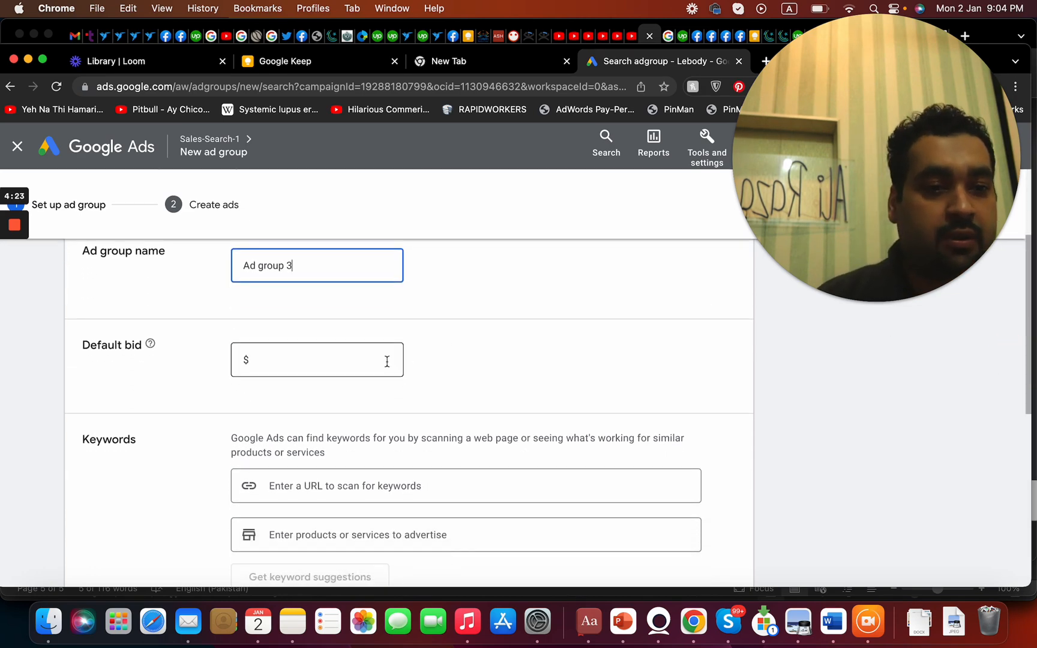
type("0.15")
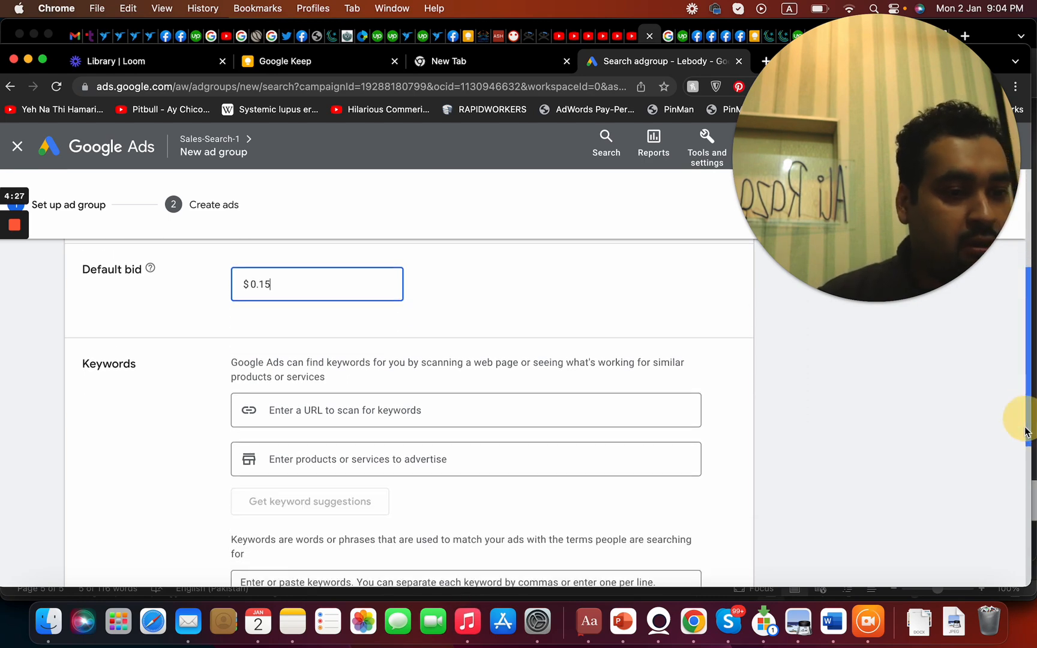
scroll("down", 3)
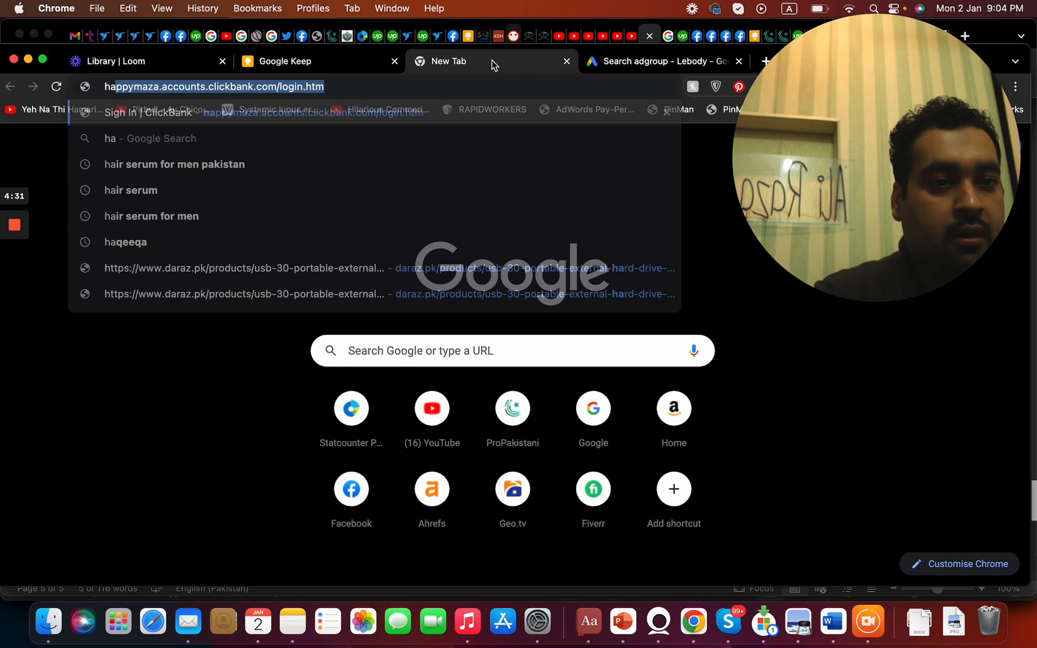
type("hair ser")
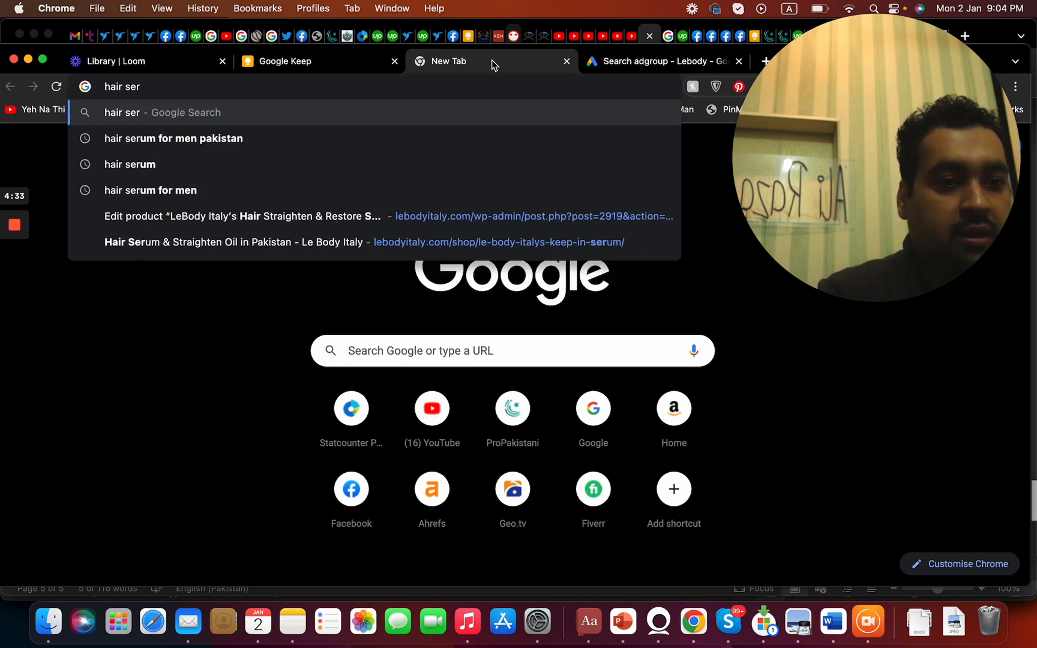
key("Escape")
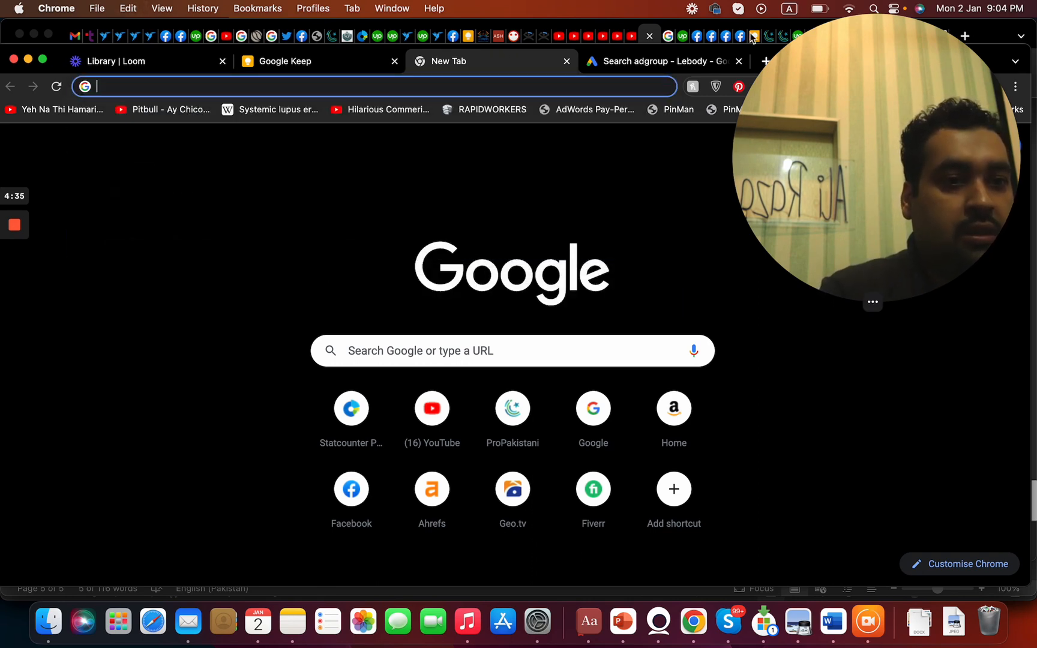
left_click(662, 61)
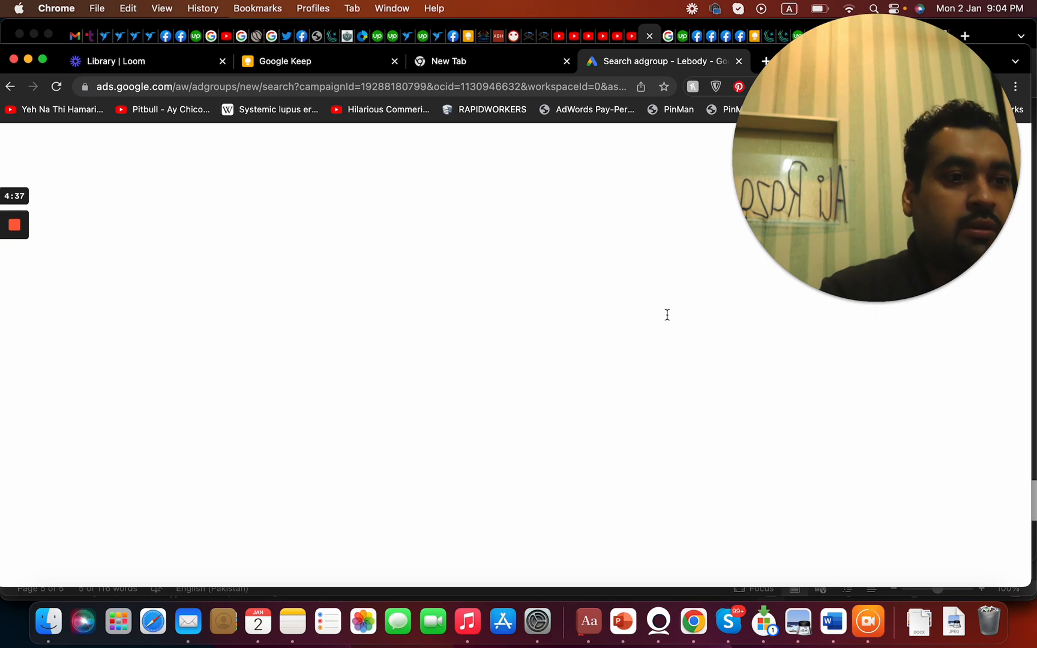
Name the ad group 'Hair Oil - SKAG', enter its 'hair oil' keyword, and reach Create ads
left_click(533, 420)
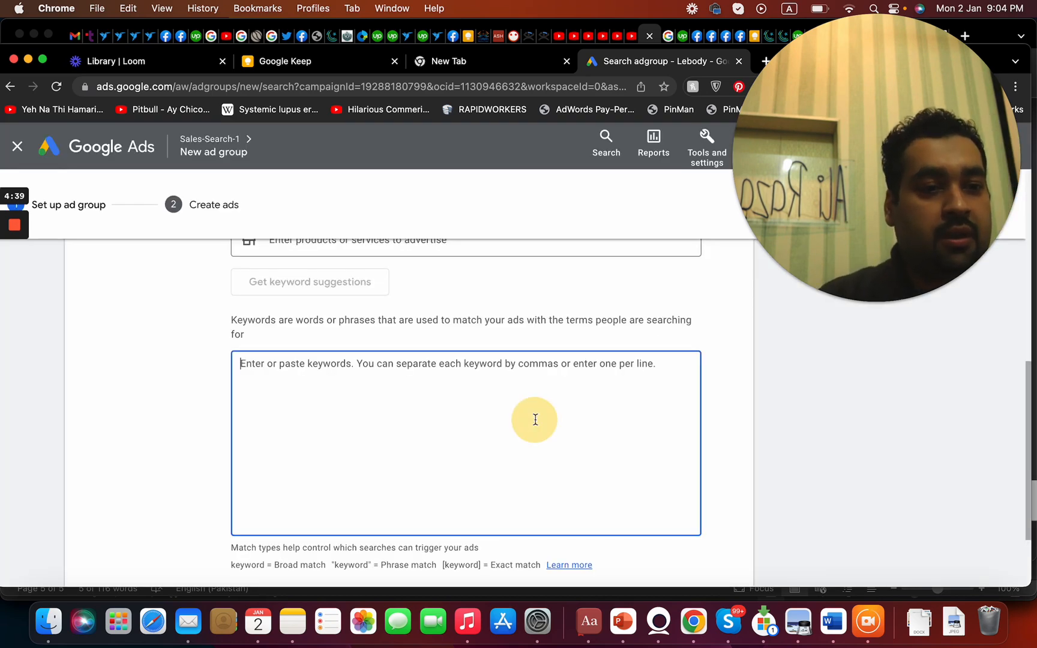
type("\"hair s")
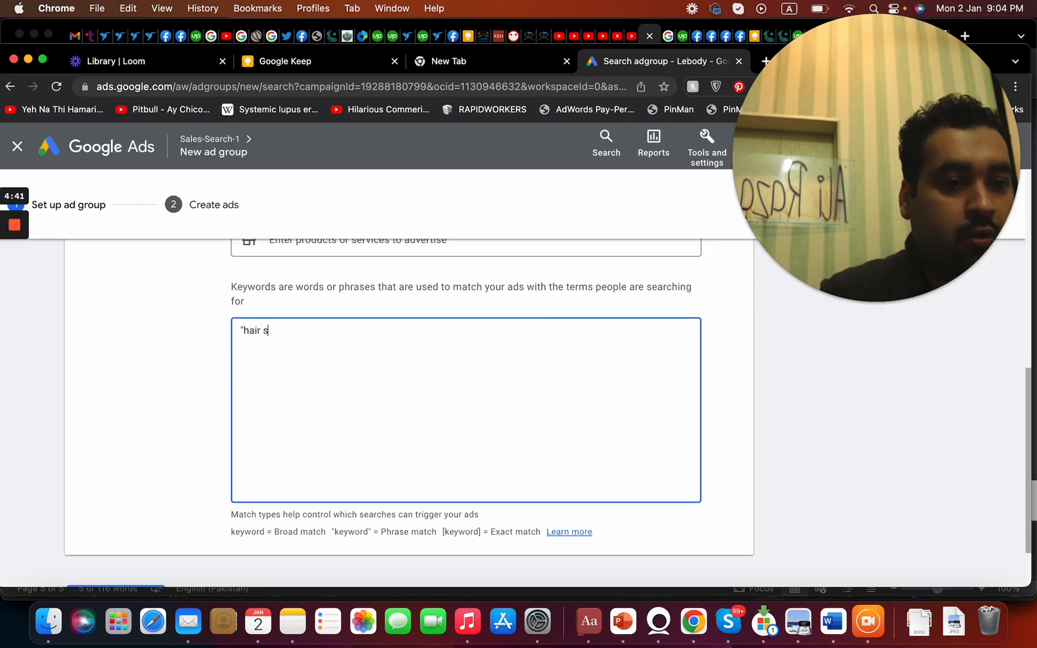
type("erum\"")
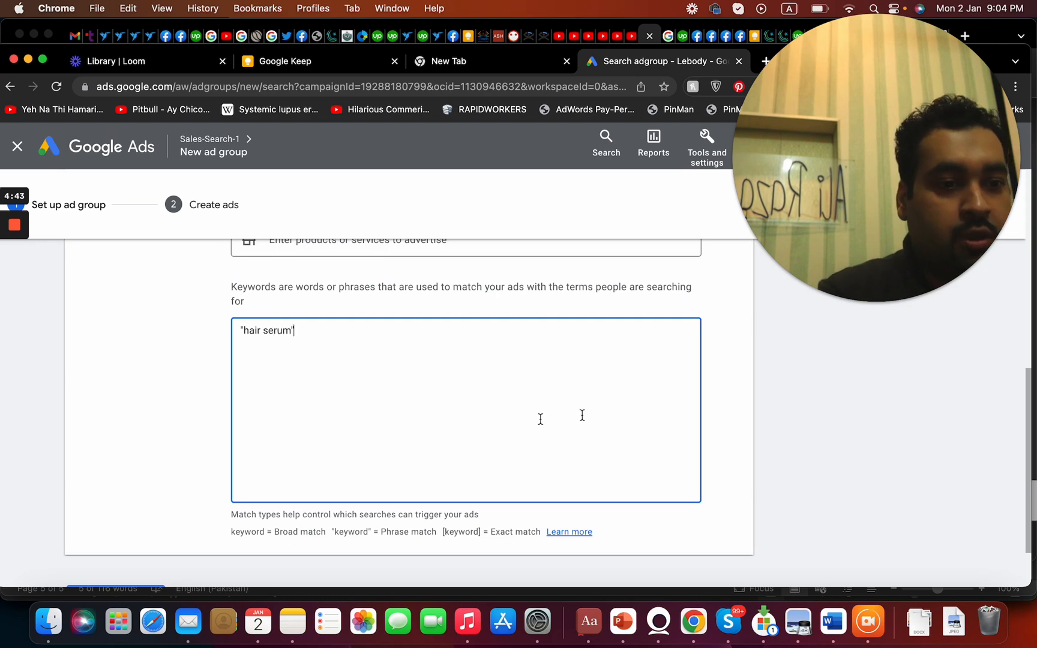
scroll("down", 3)
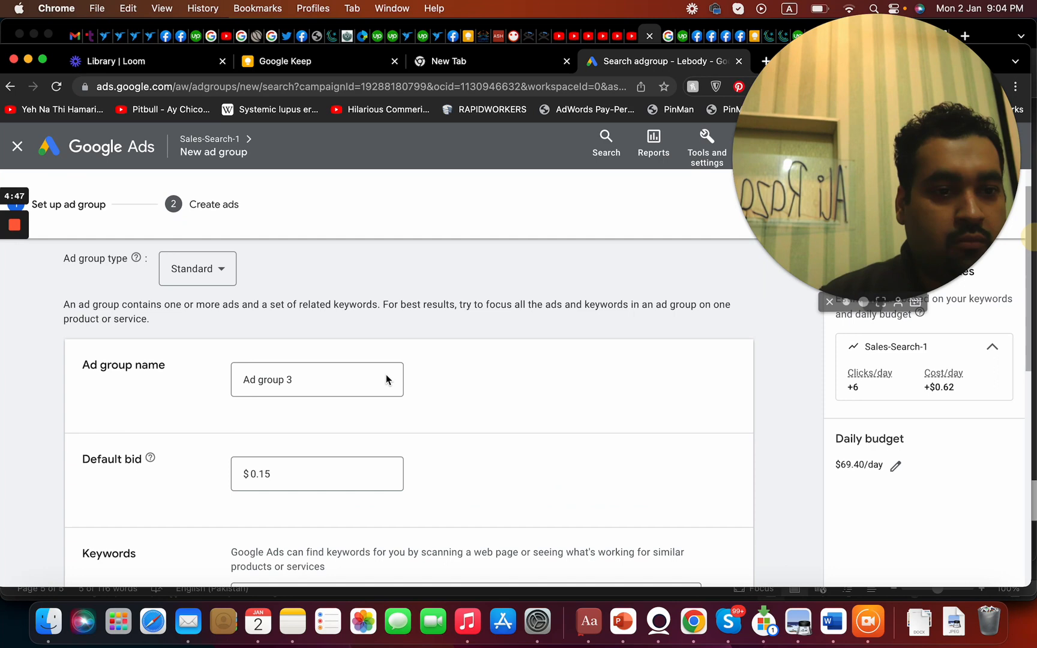
type("HAIR")
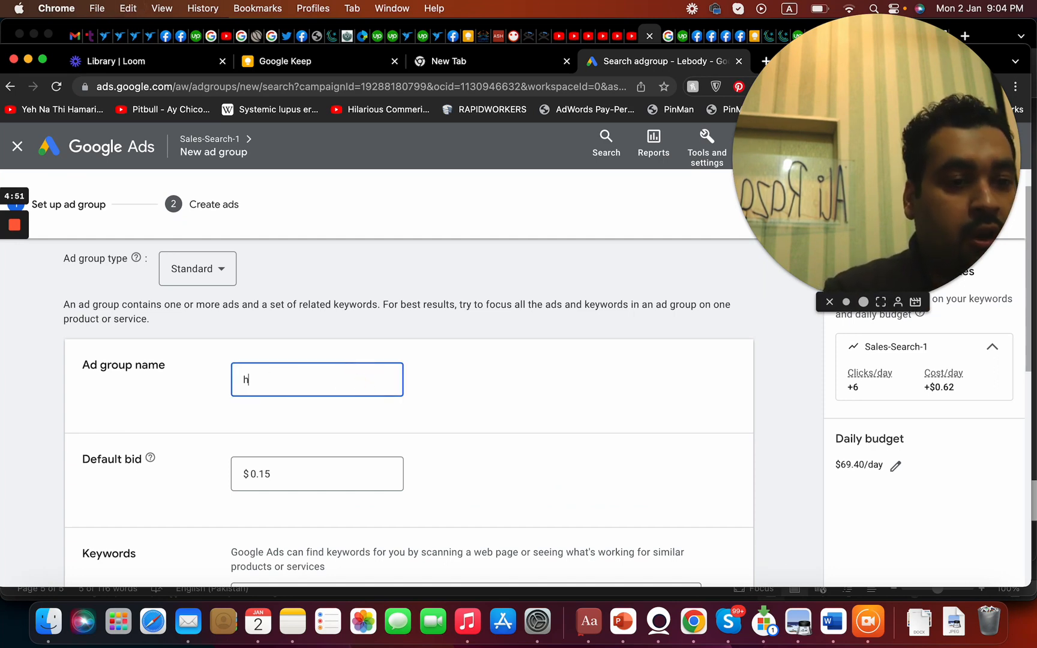
type("Hair Oil - SK")
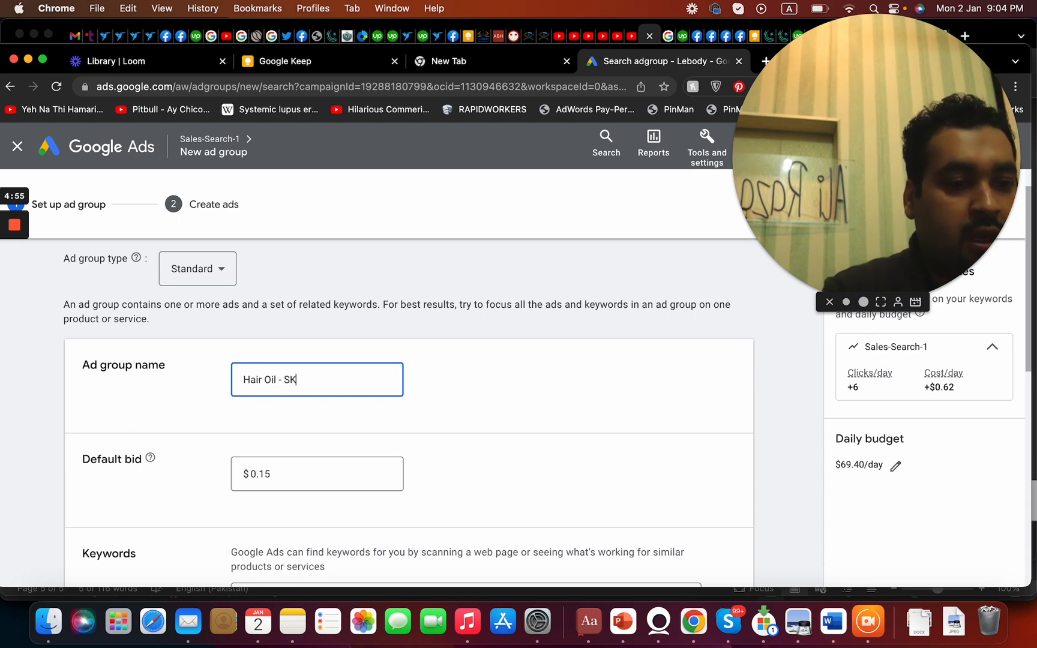
type("AG")
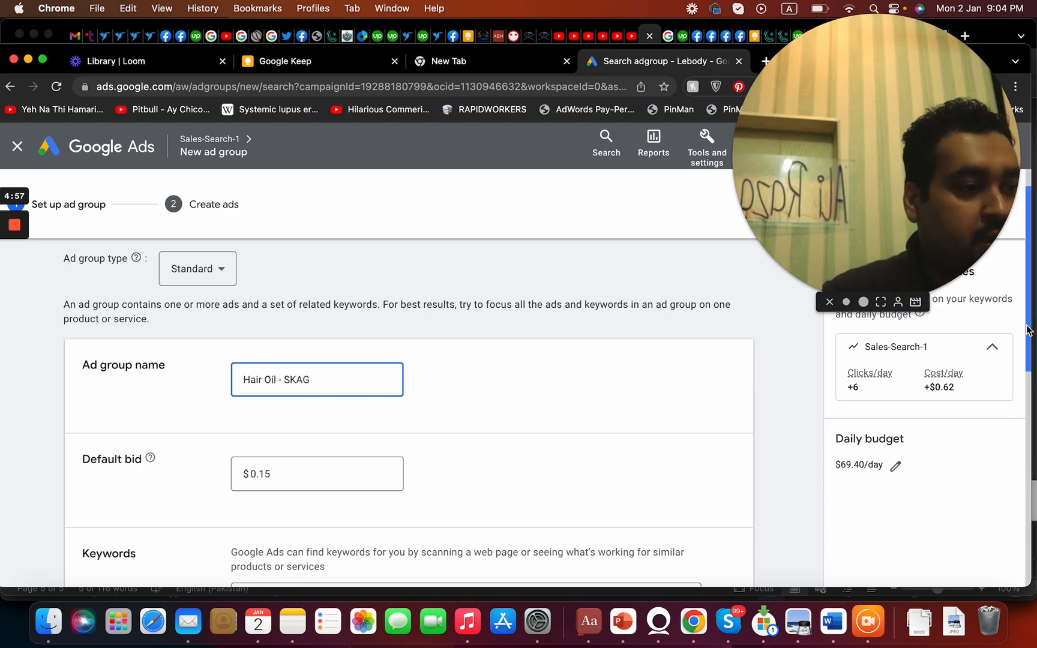
type("\"hair serum\"")
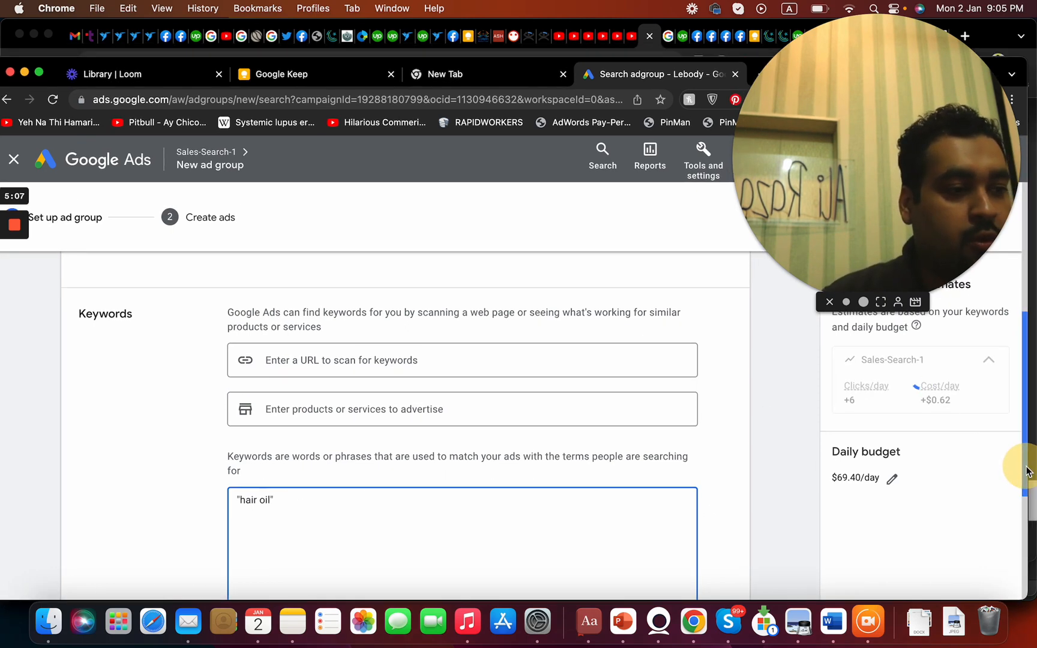
scroll("down", 3)
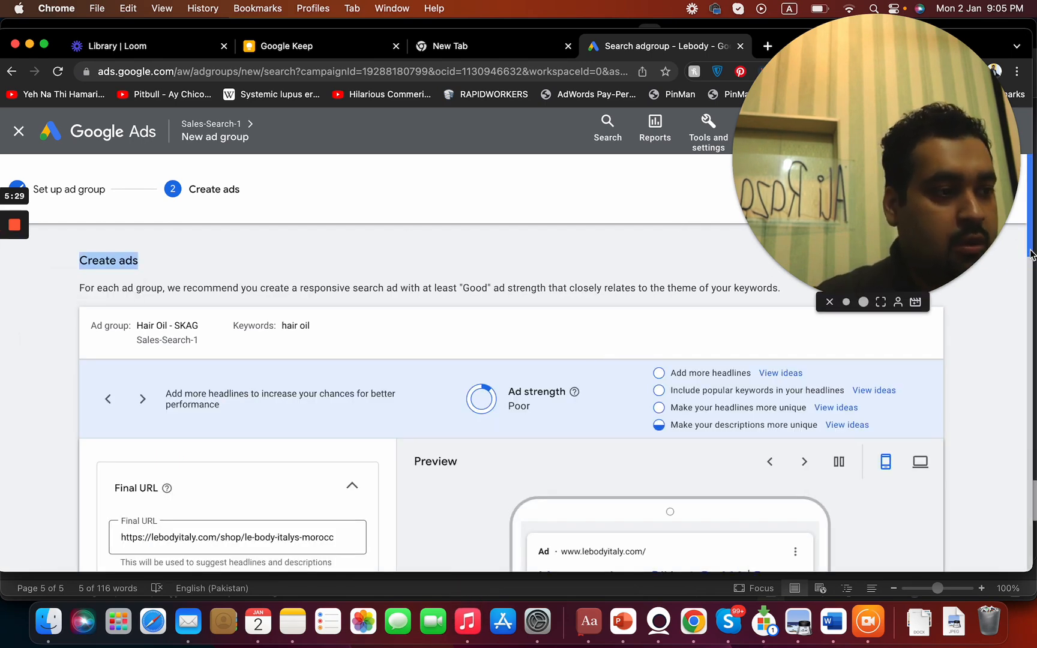
Rewrite headline 1 to 'Hair Serum Oil Just @ Rs.549'
scroll("down", 3)
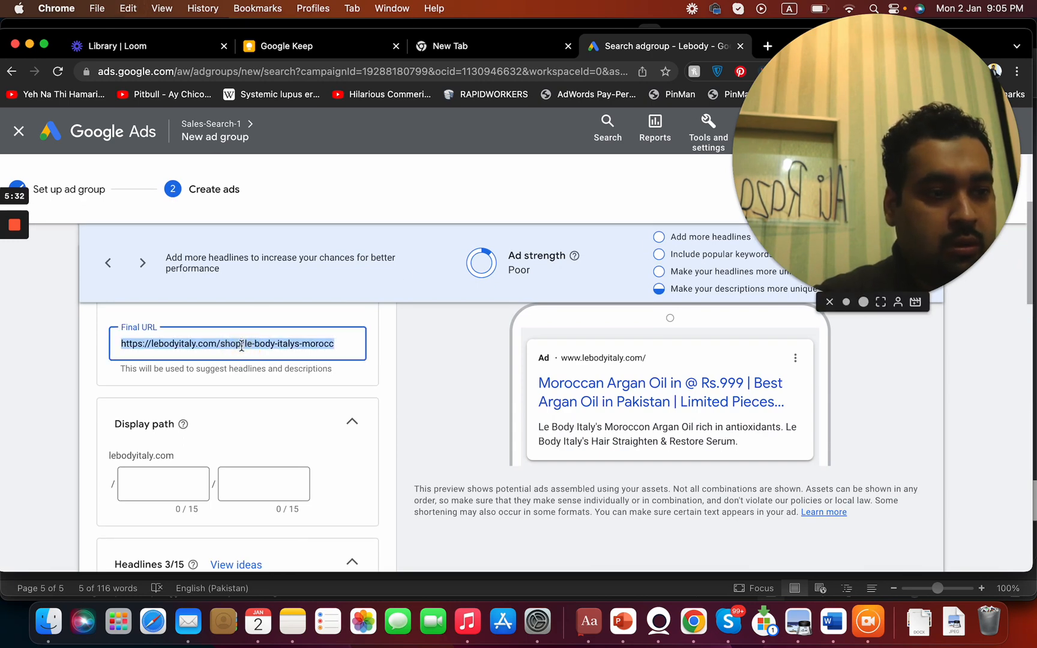
type("keep-in-")
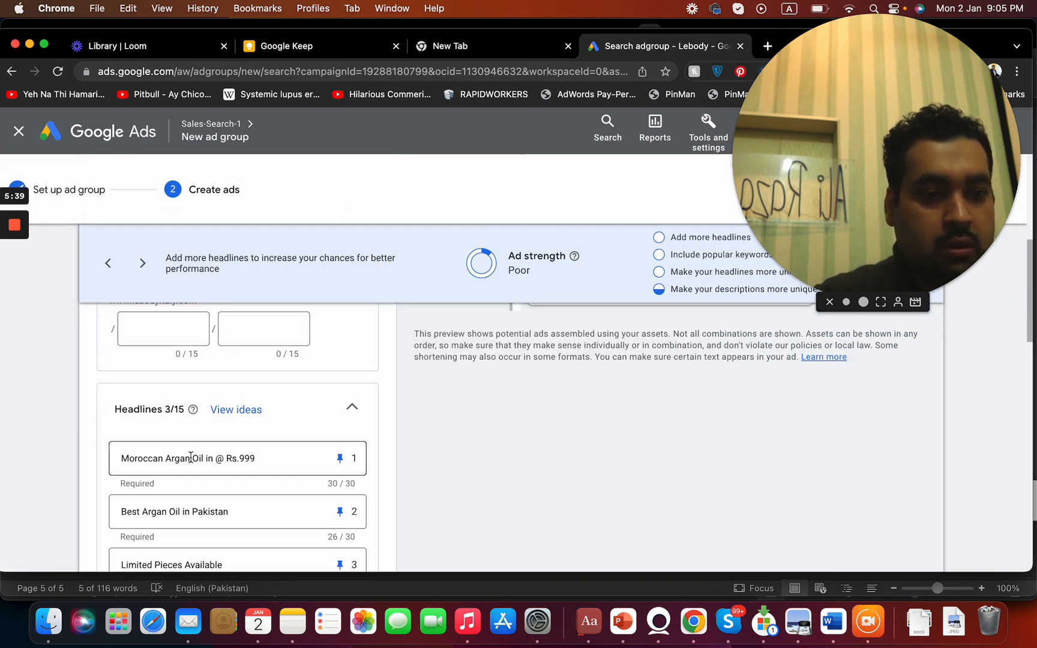
double_click(185, 458)
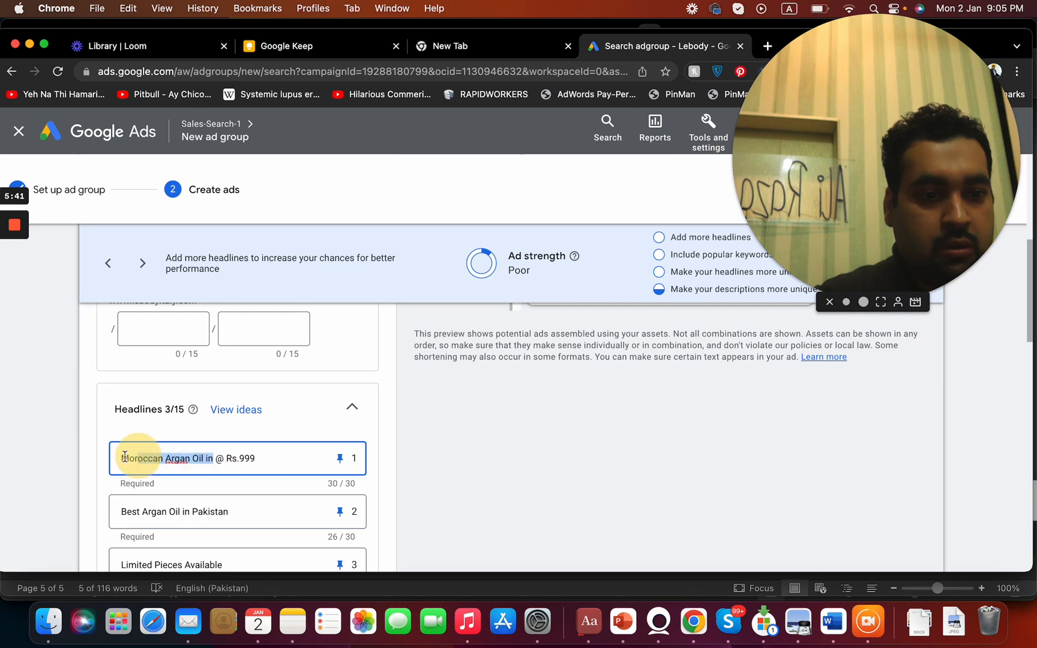
type("Hair S @ Rs.999")
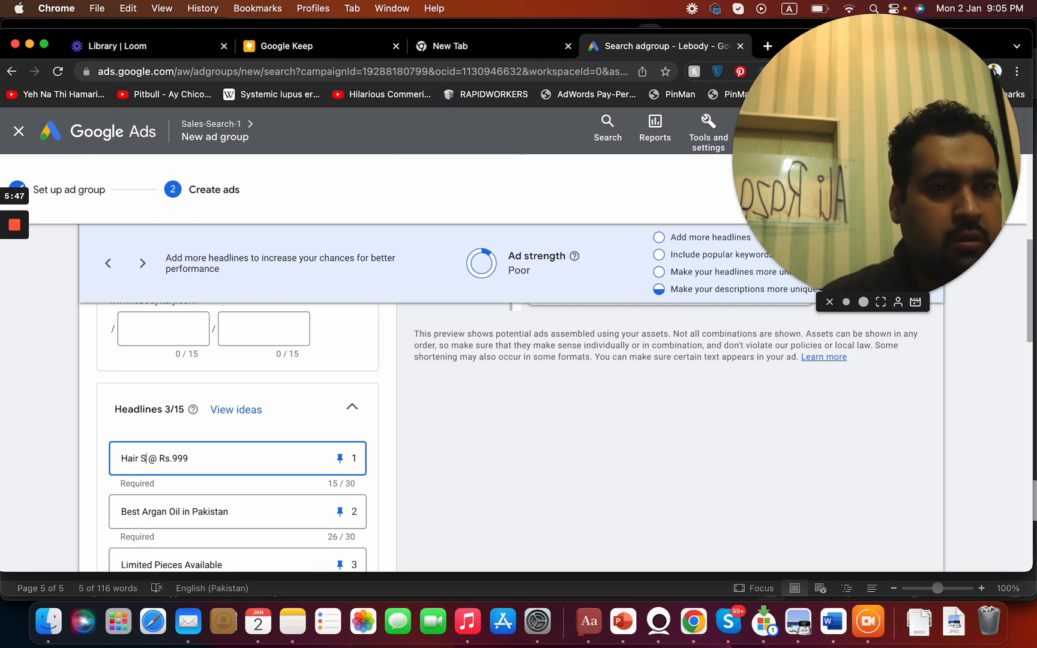
type("erum")
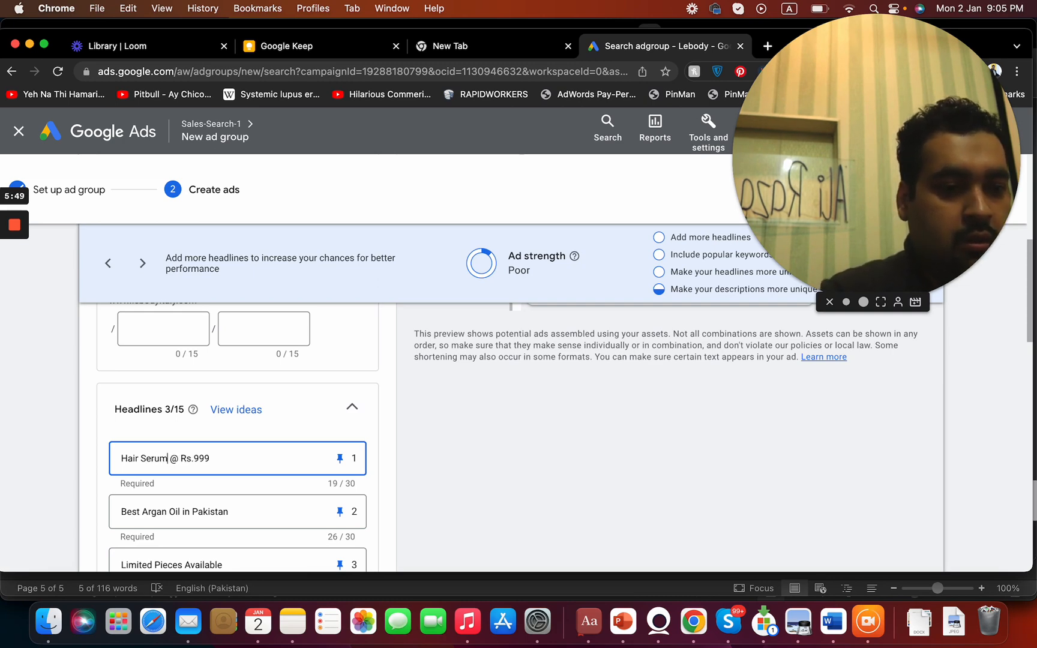
type("oil")
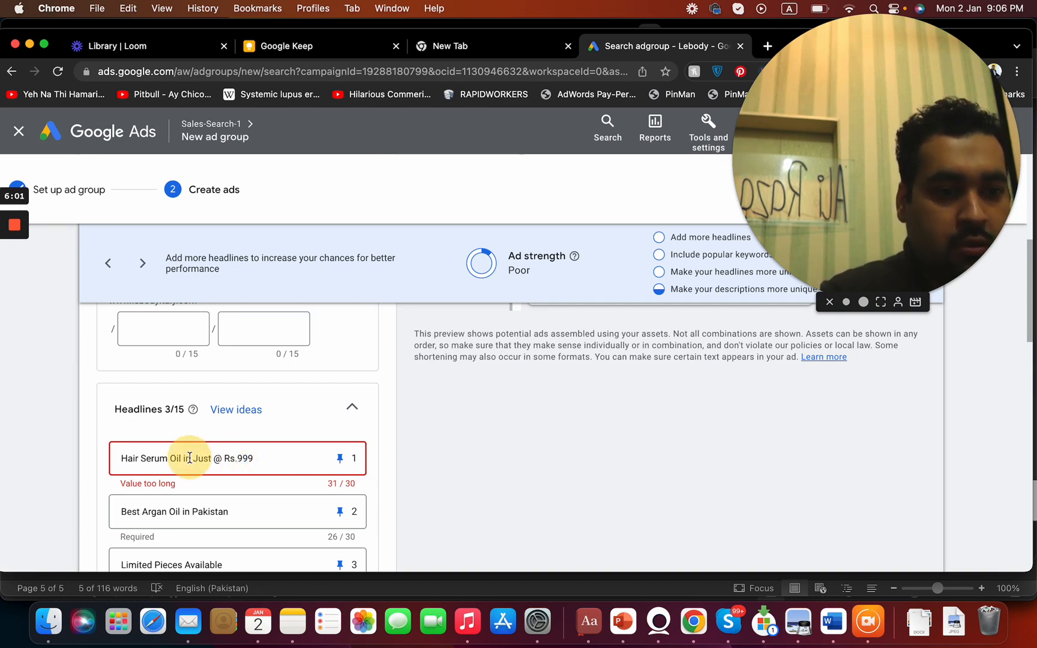
key("Backspace")
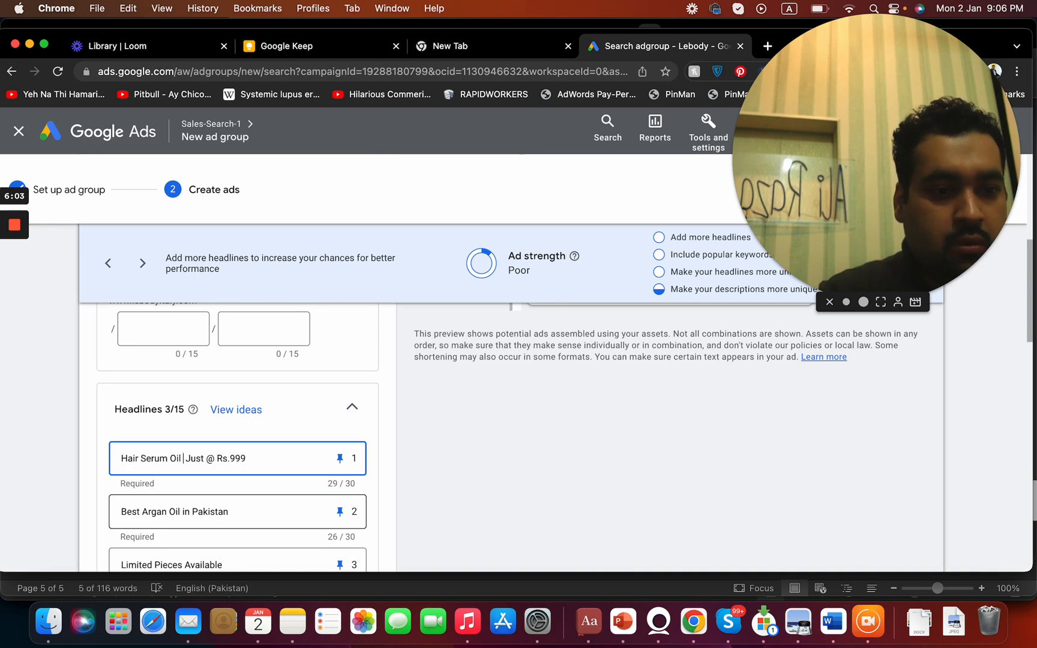
key("backspace")
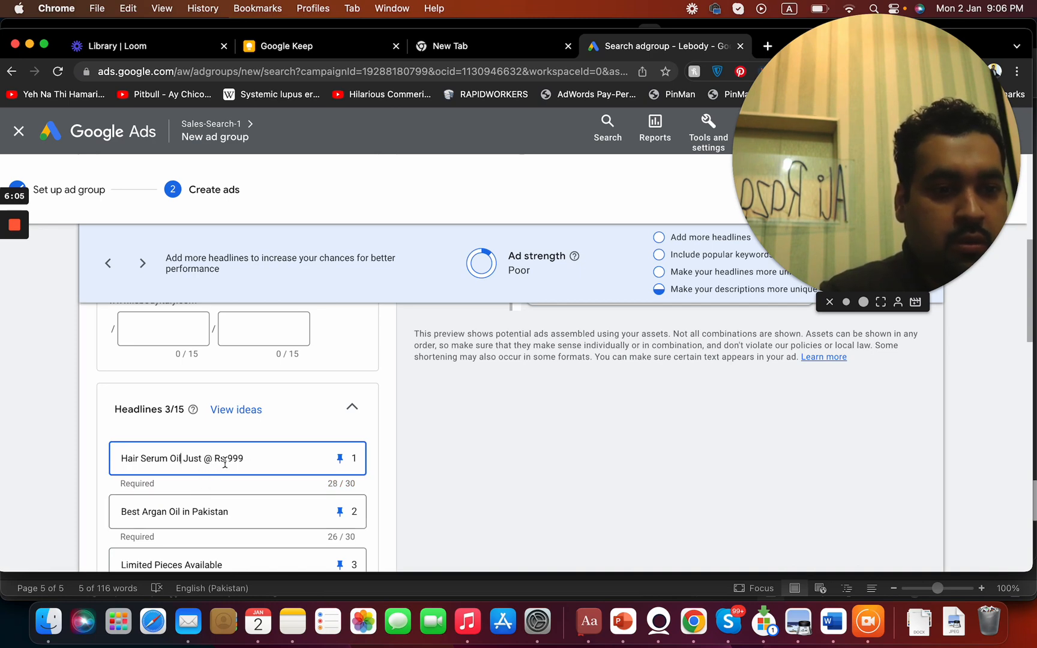
type("Rs.59")
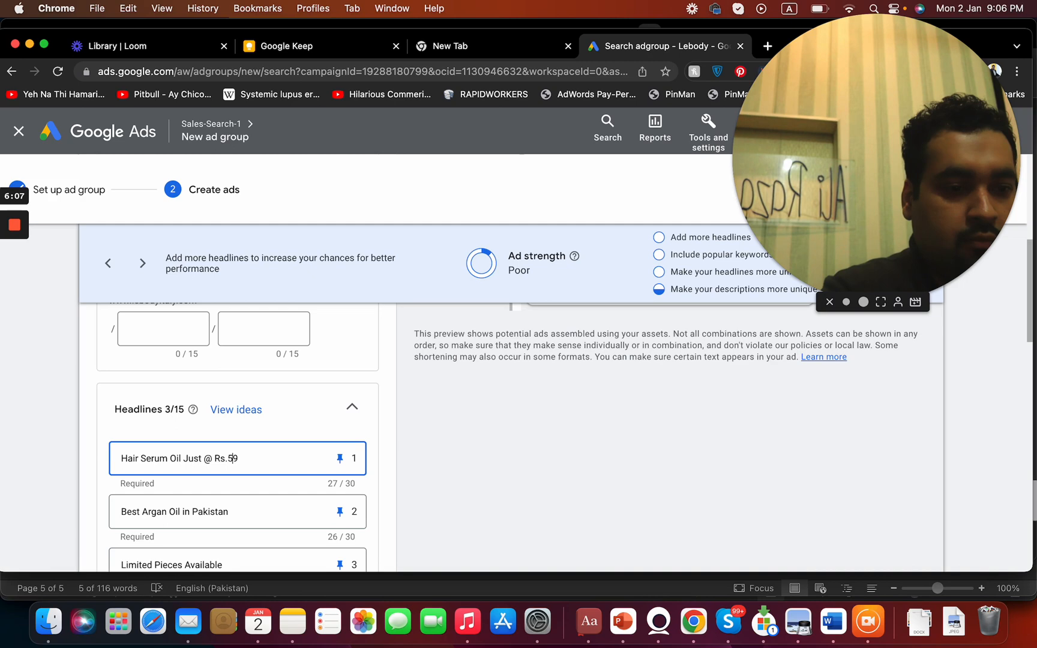
Rewrite headline 2 to 'Mix of Serum & Hair Oil'
type("Combinarti")
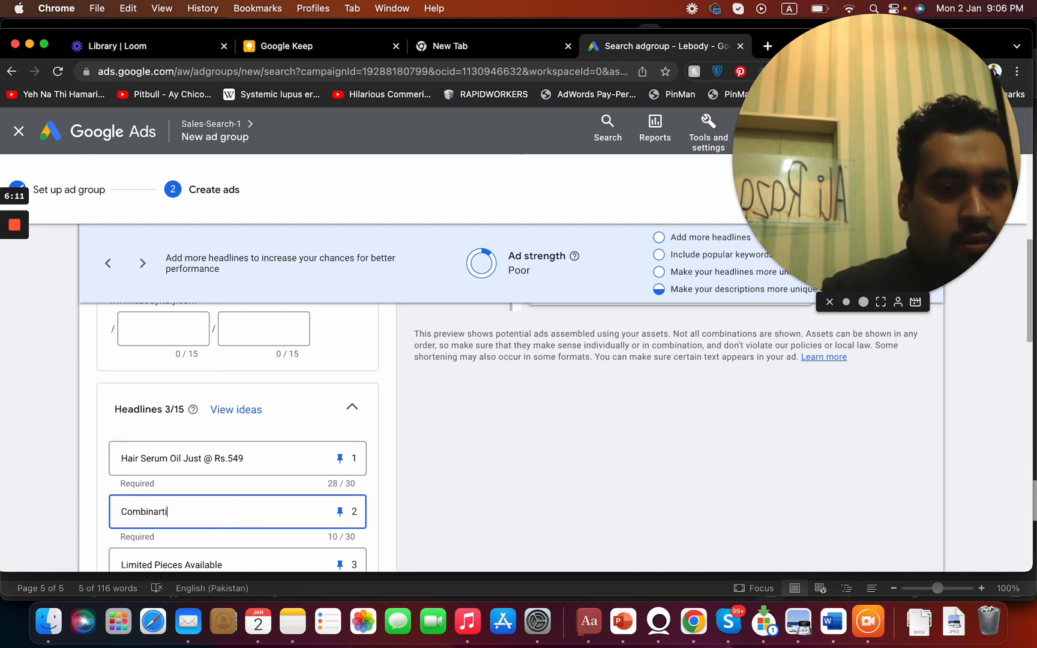
type("Combination of")
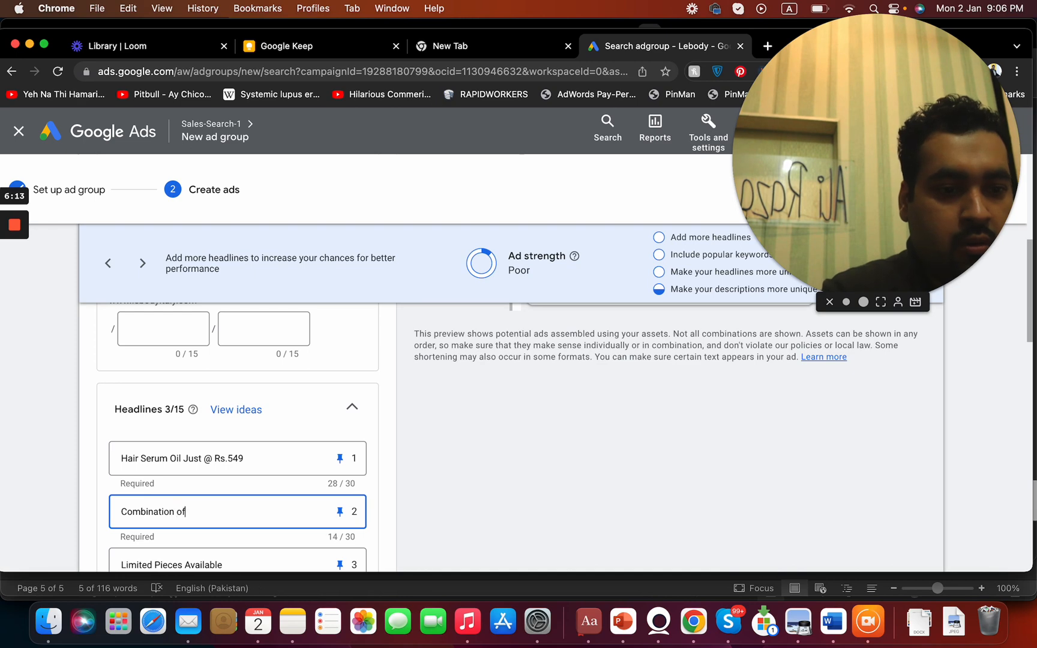
type("Serum aB")
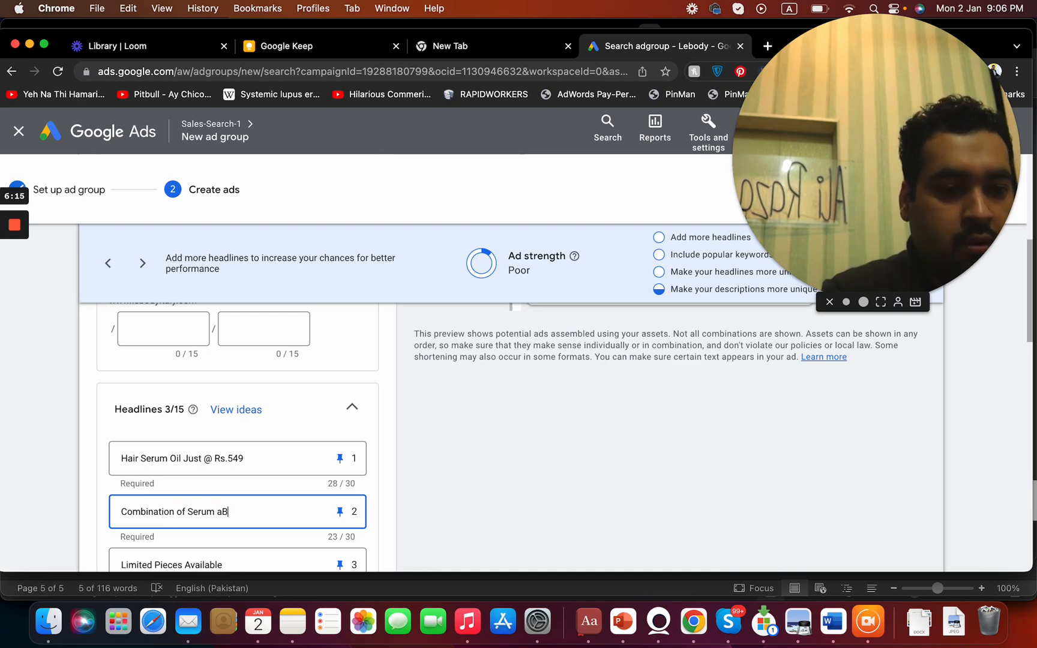
key("Backspace")
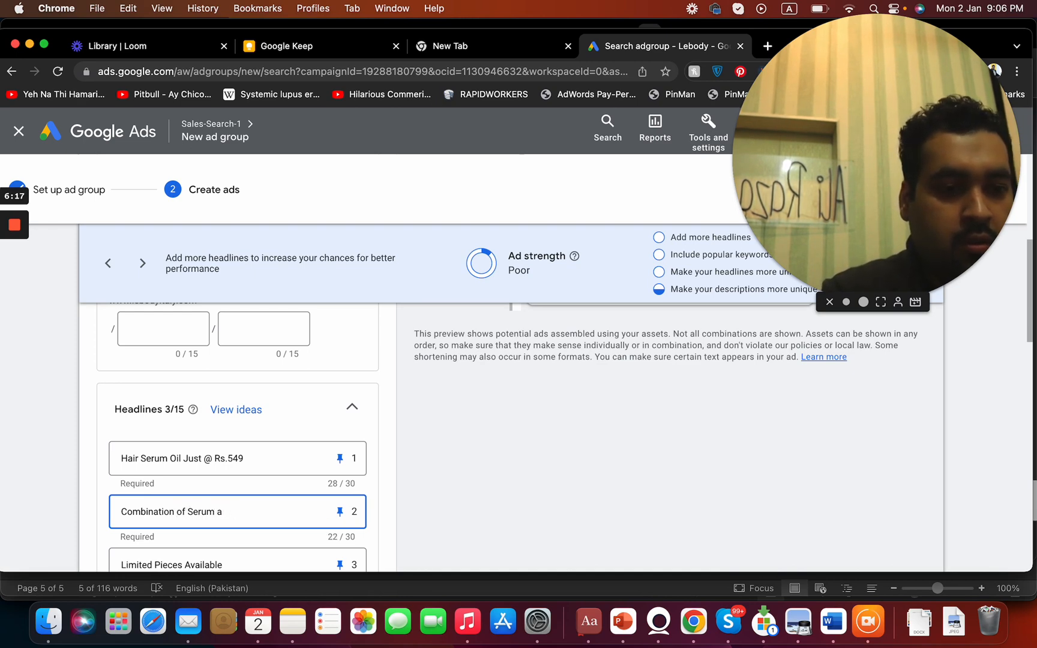
type("nd H")
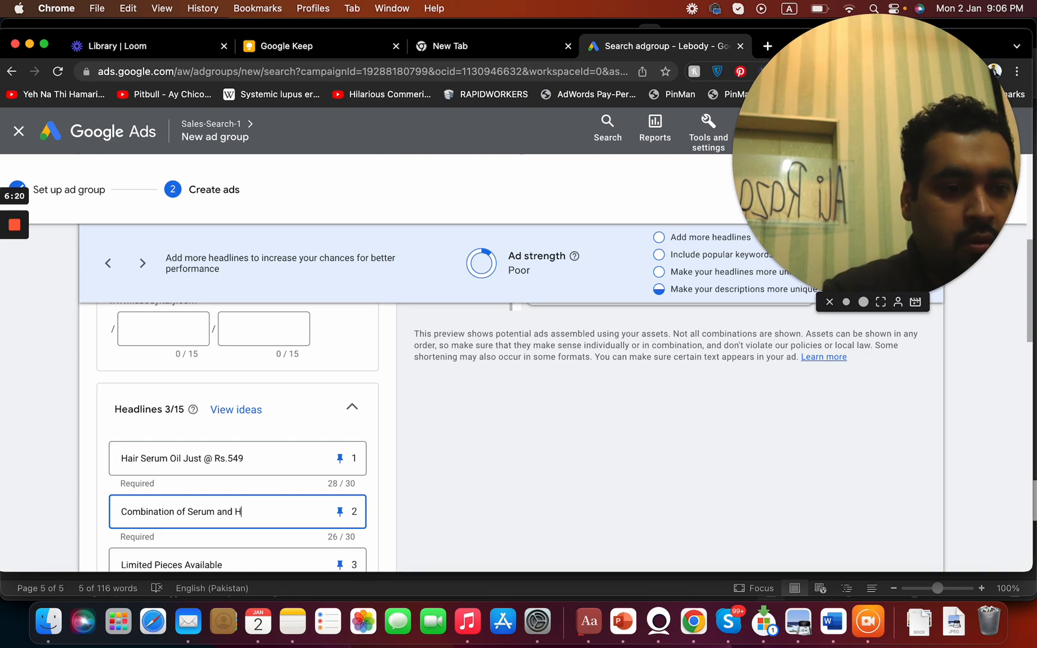
type("air")
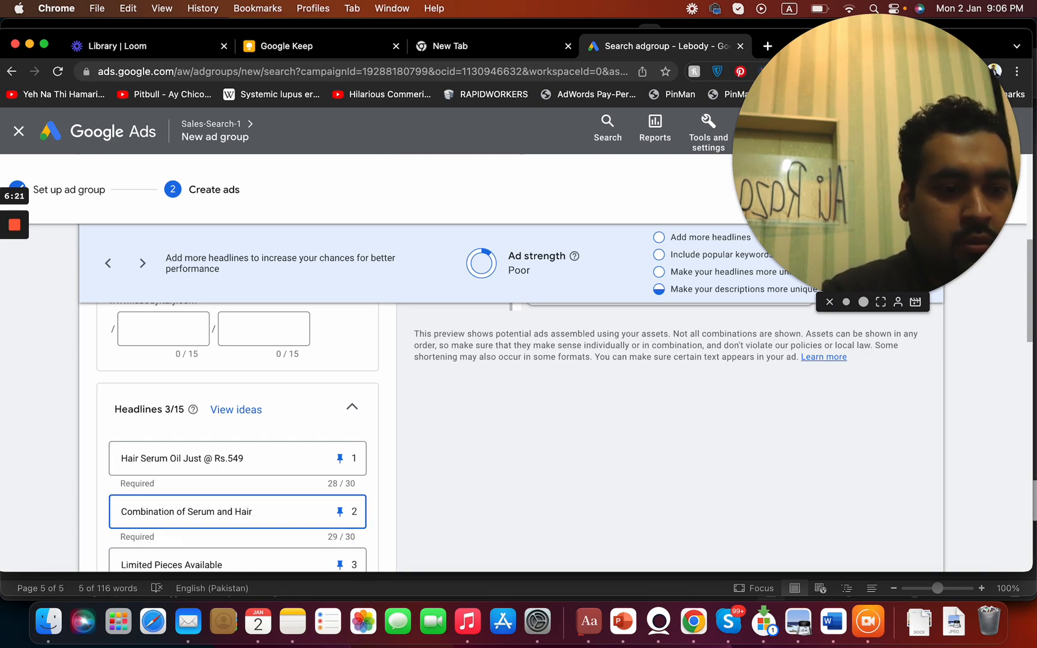
type("Oil")
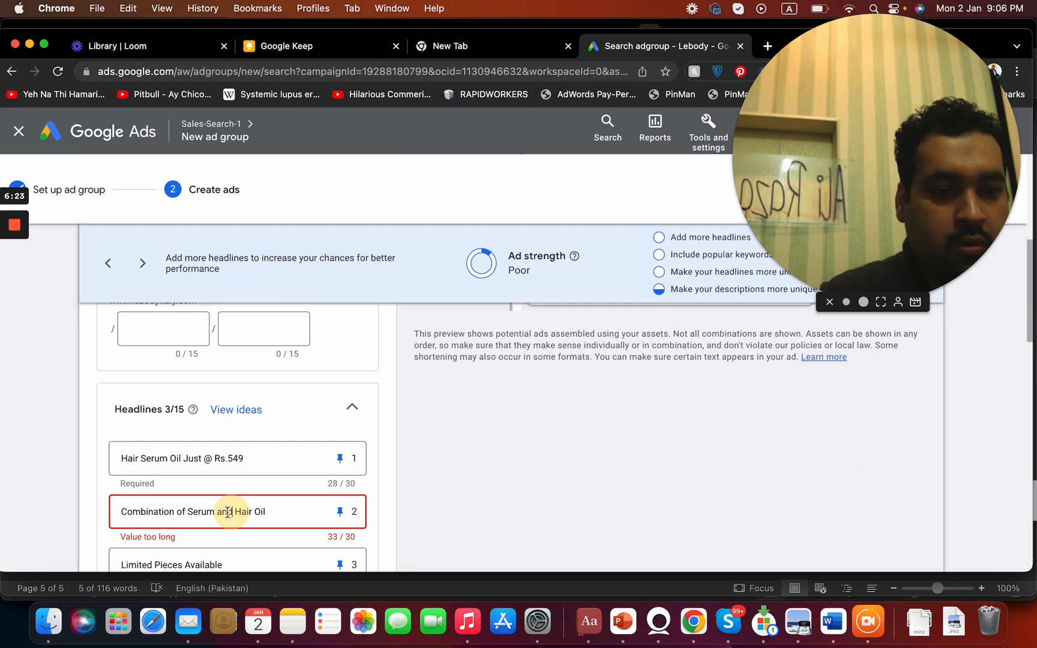
type("&")
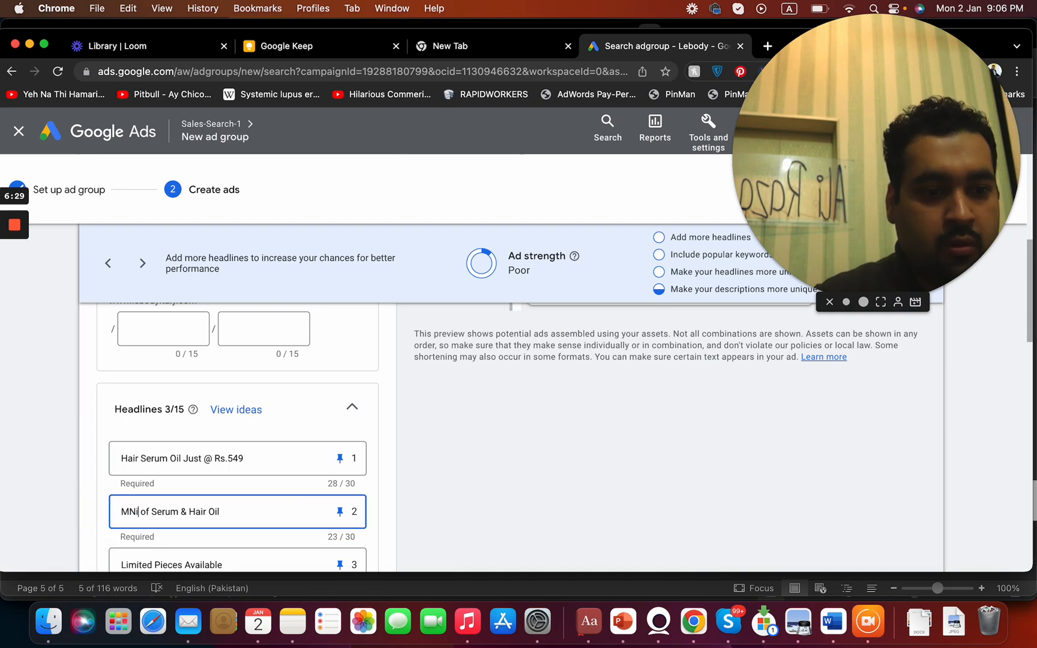
type("ix")
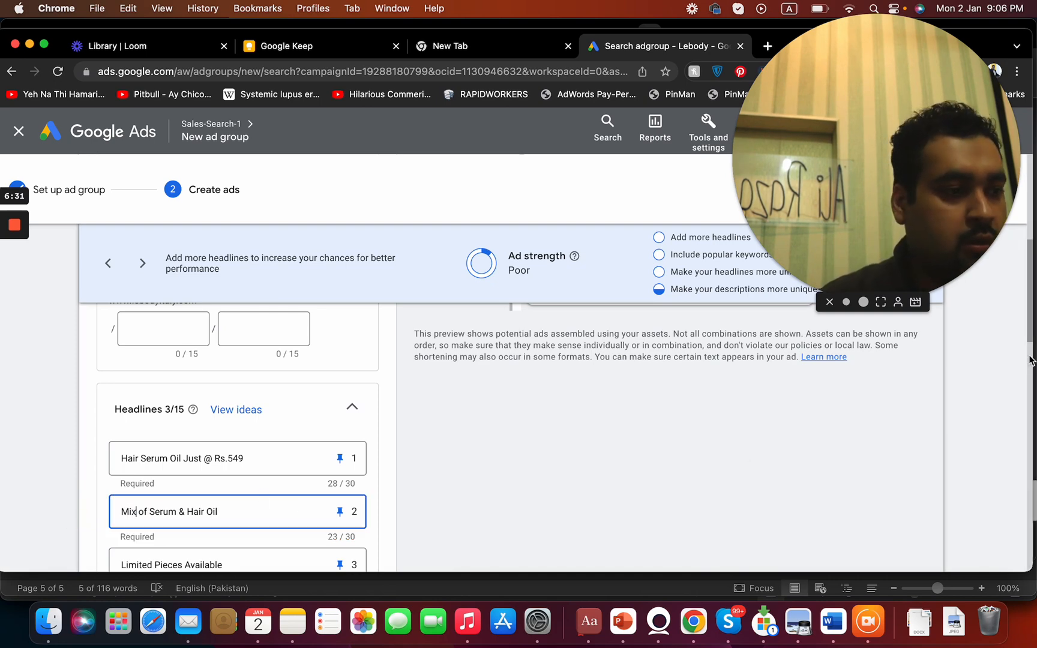
scroll("down", 3)
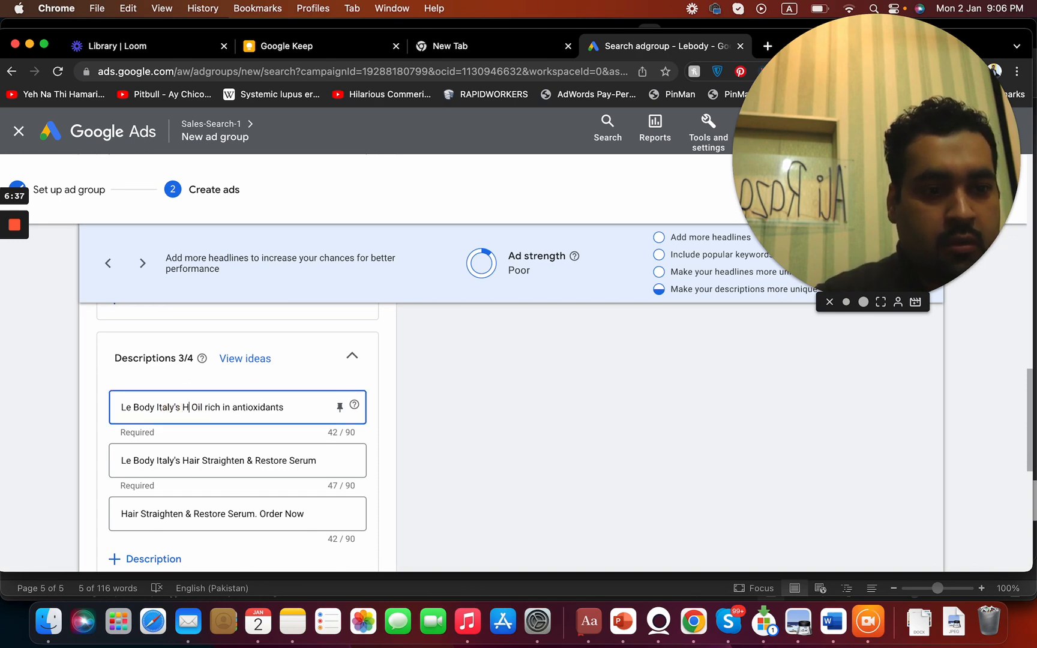
Edit description 1 to 'Le Body Italy's Hair Oil & Serum rich in antioxidants'
type("air S")
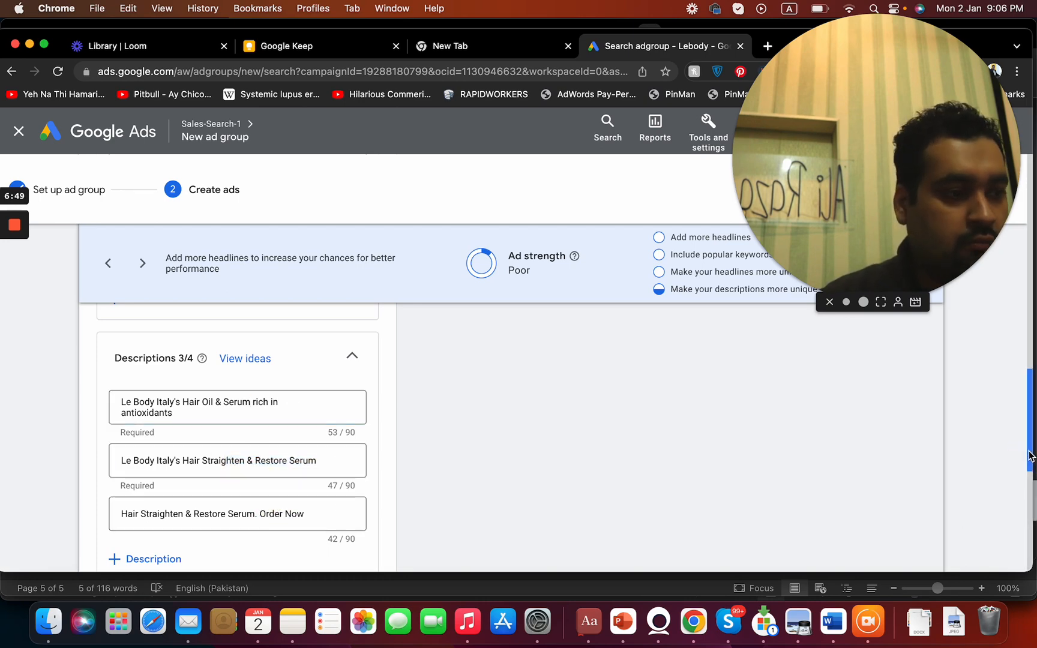
scroll("down", 3)
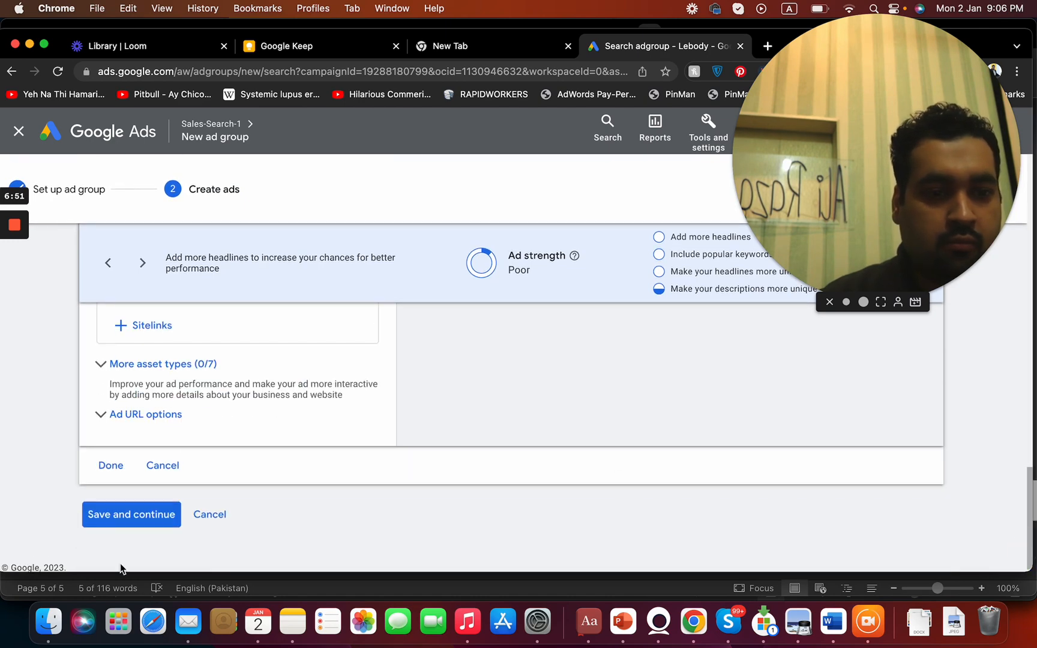
Finish the ad and save the Hair Oil - SKAG ad group with it
left_click(130, 513)
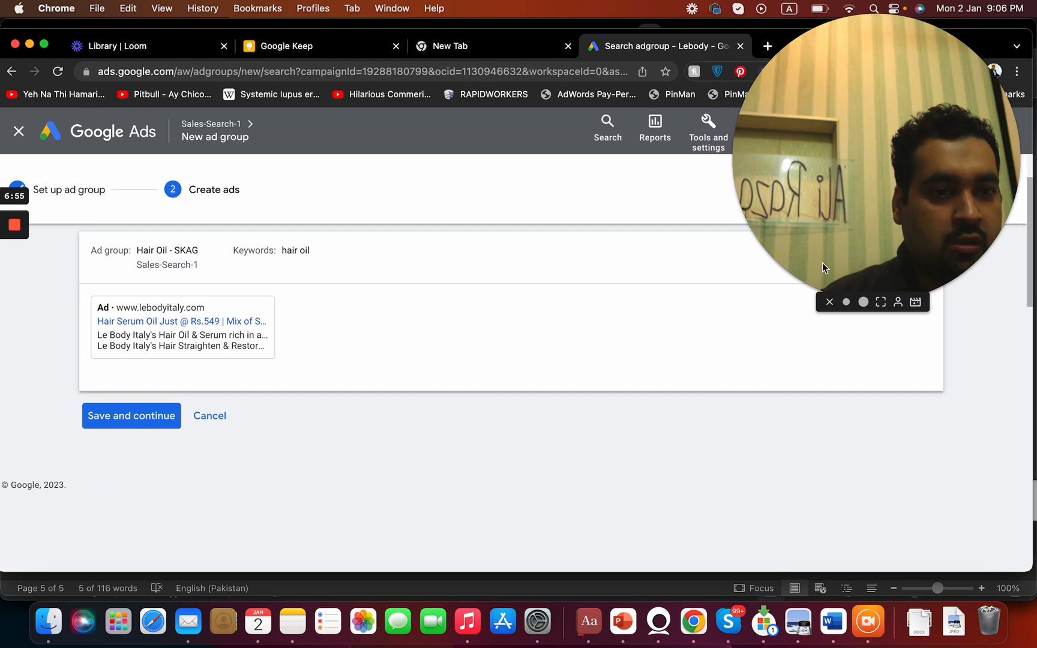
left_click(130, 415)
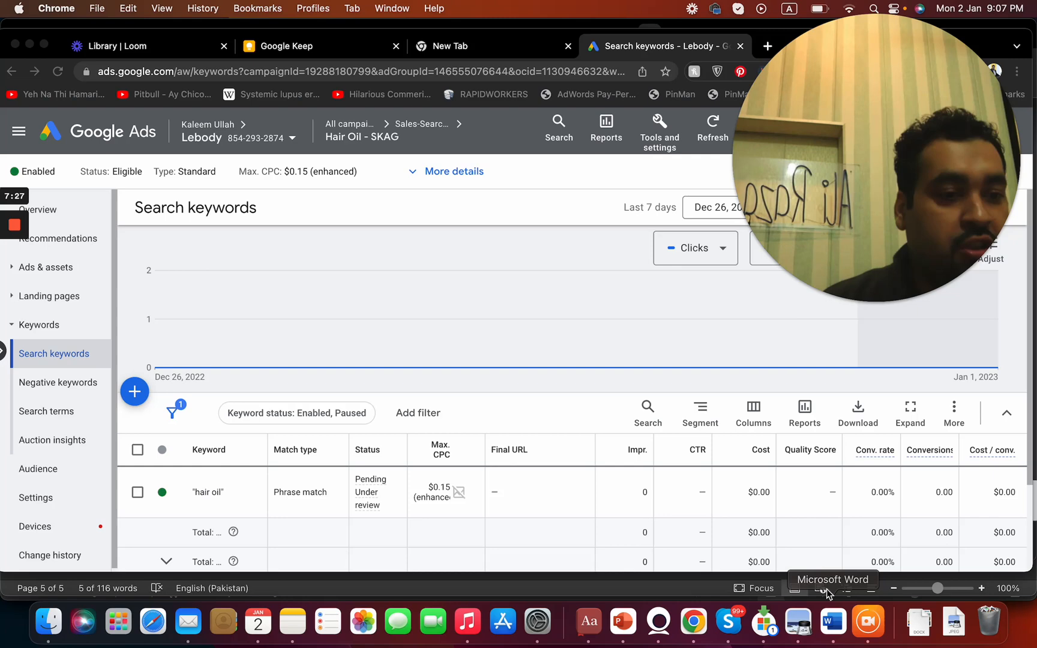
Switch back to the Word notes document
left_click(832, 621)
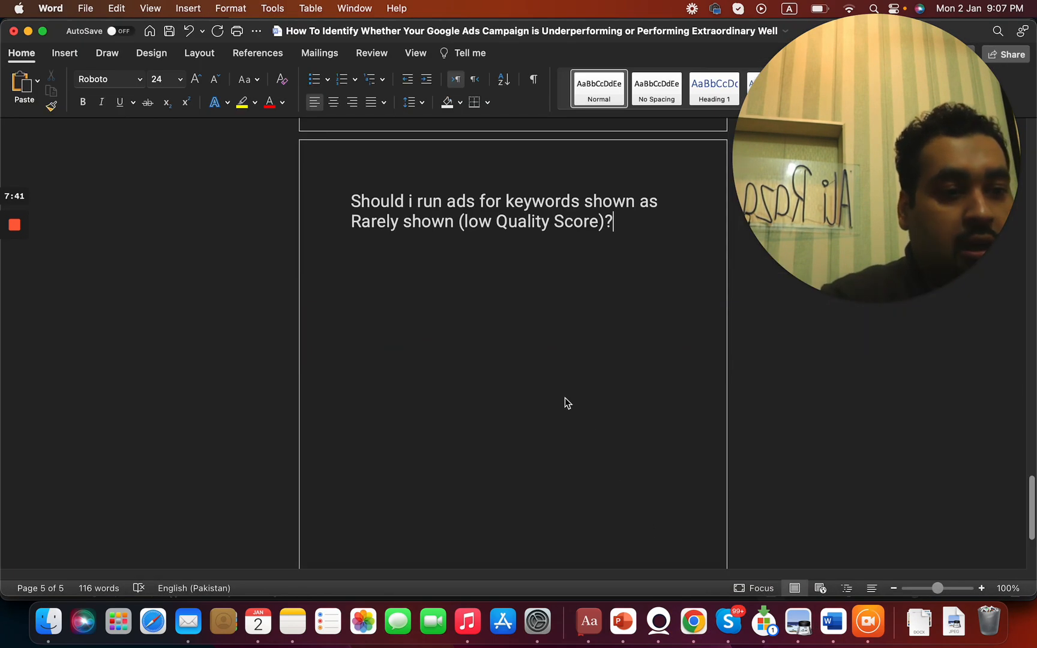
Type a question asking what to do when a dedicated SKAG ad group still has low quality score
type("W")
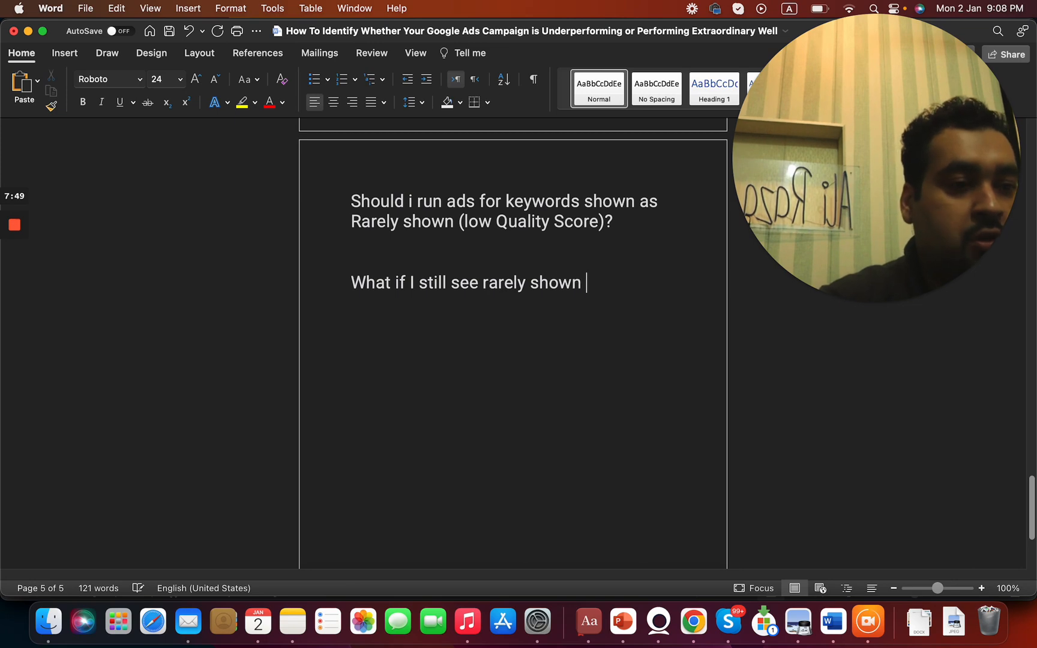
type("low quality s")
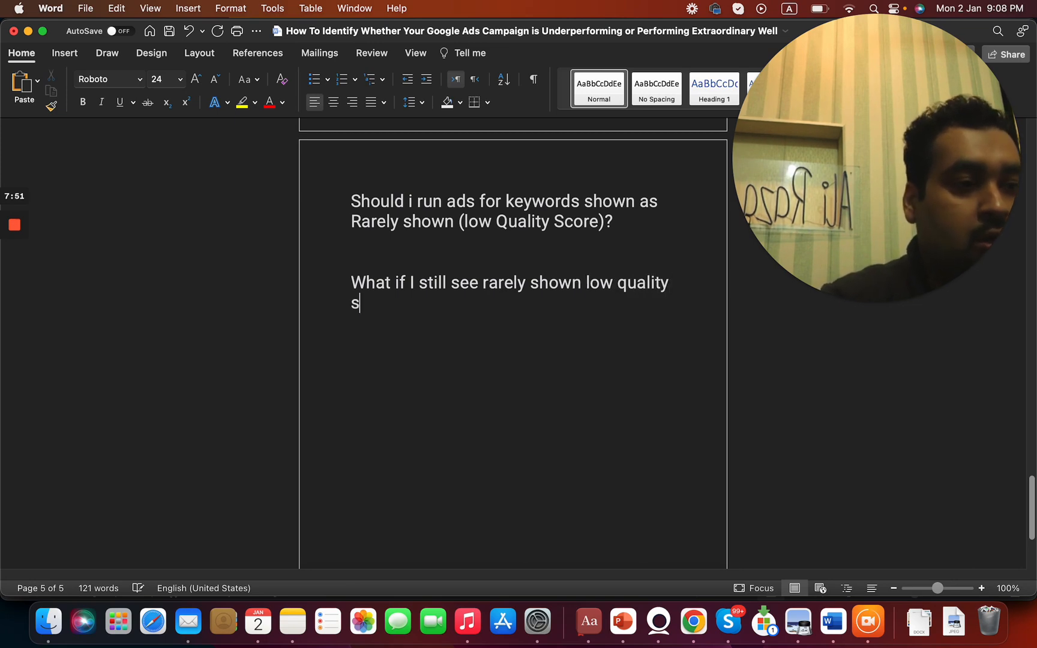
type("core even if i")
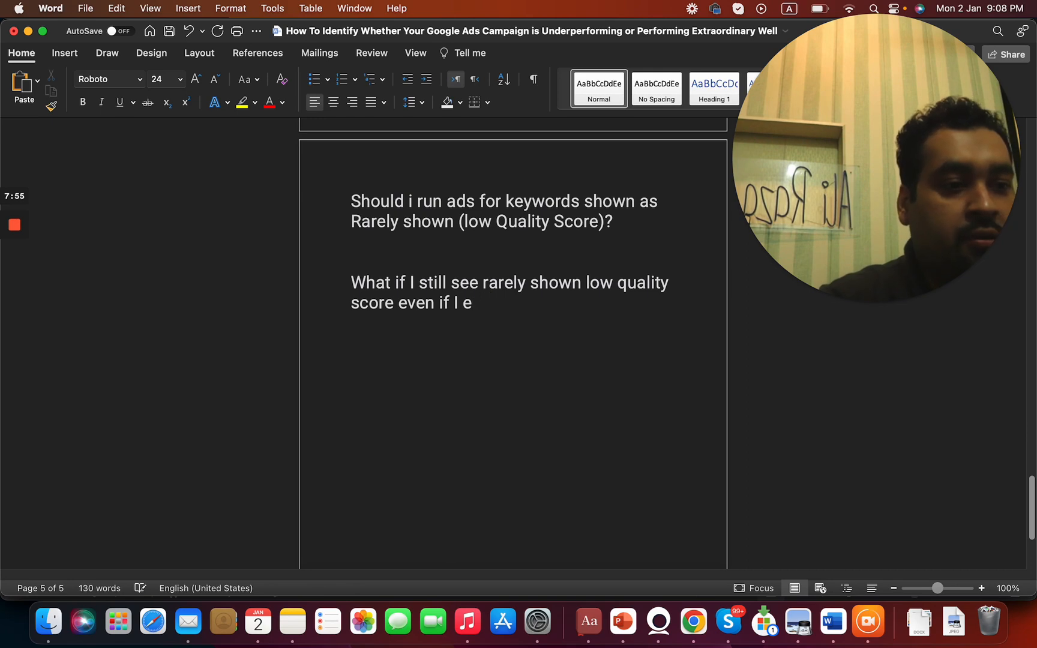
type("have created a de")
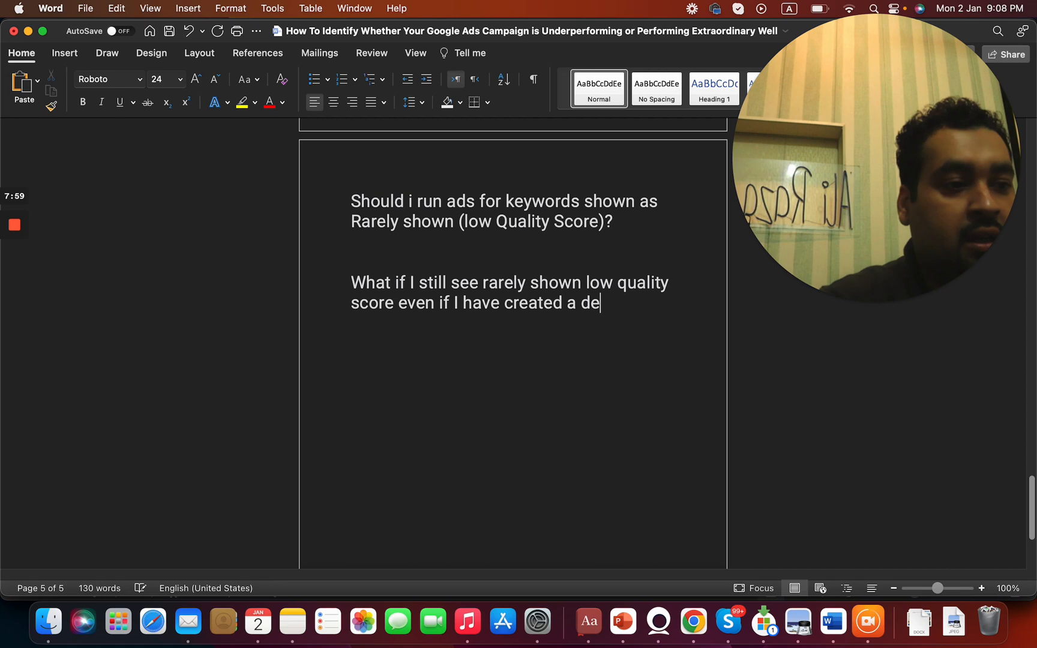
type("dicated s")
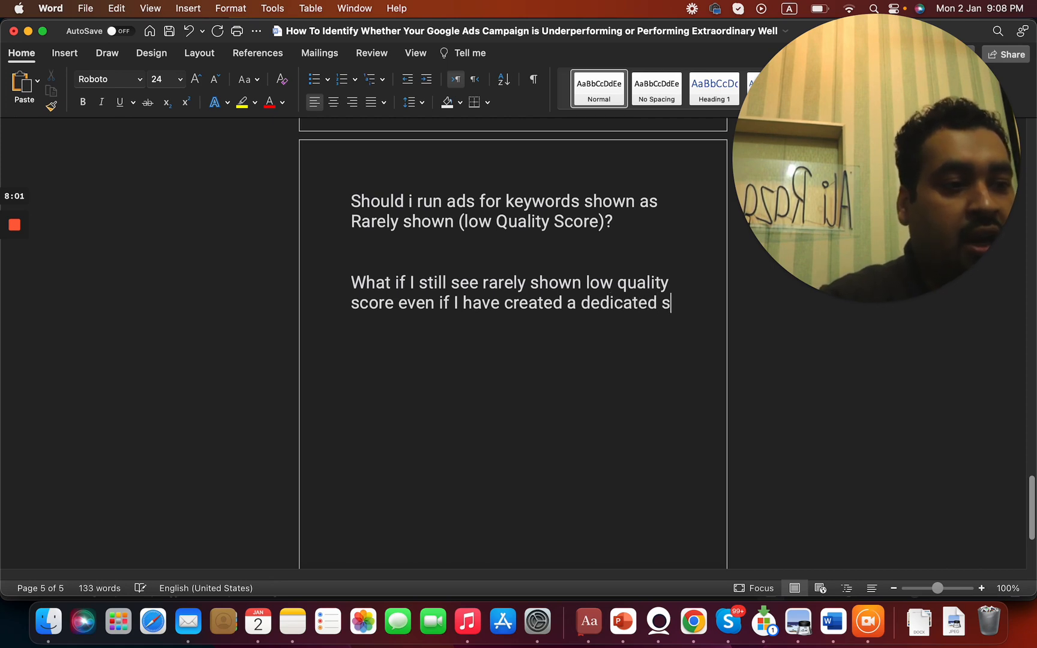
type("kag ad gro")
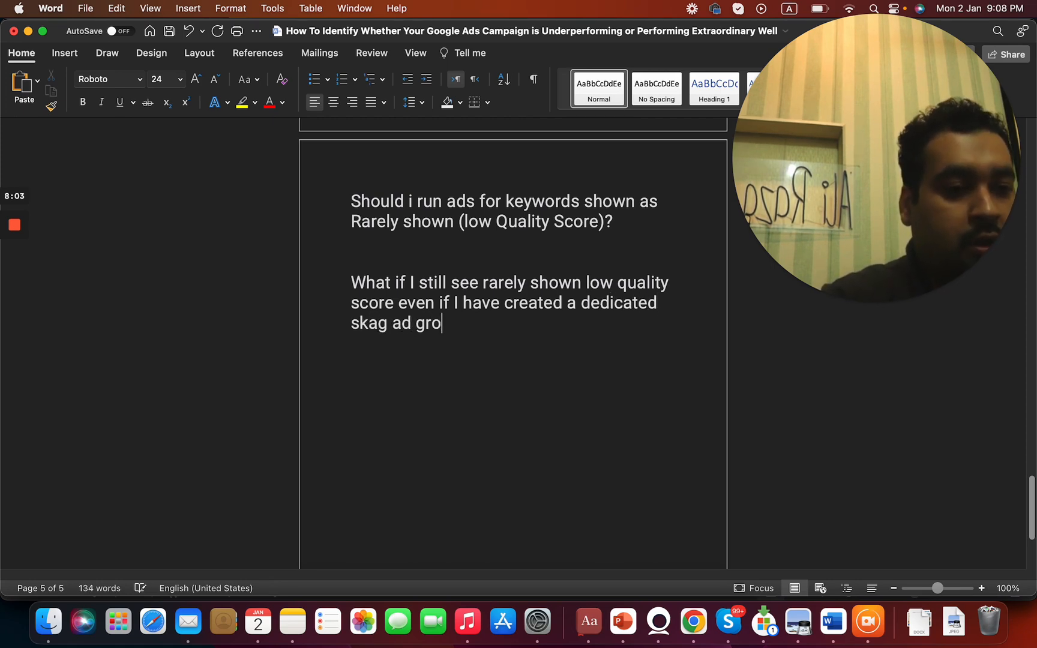
type("up?")
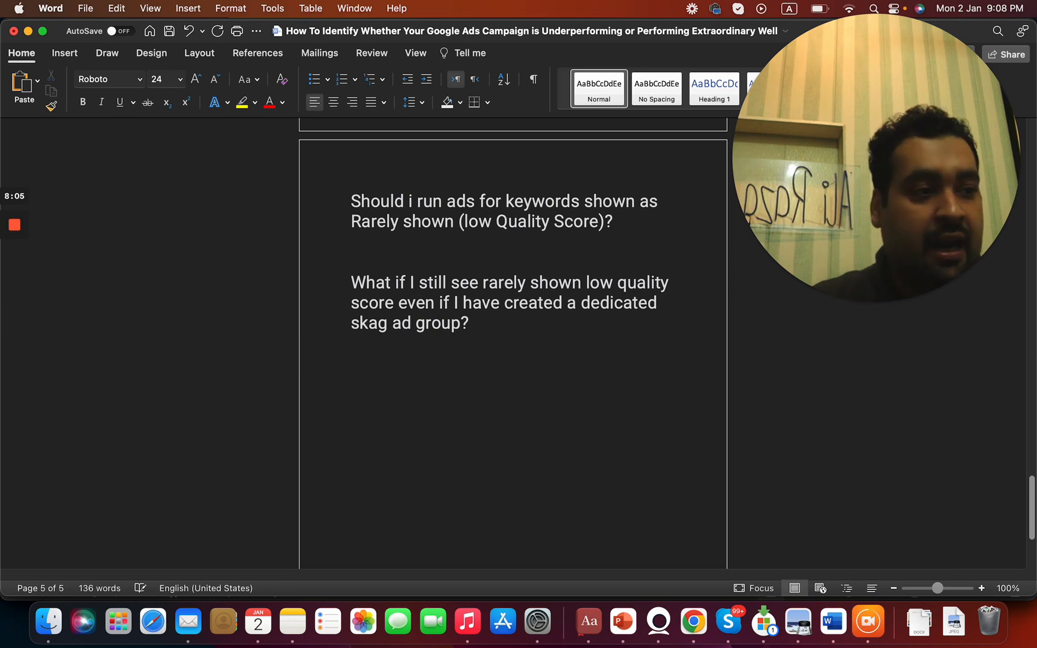
type("Id")
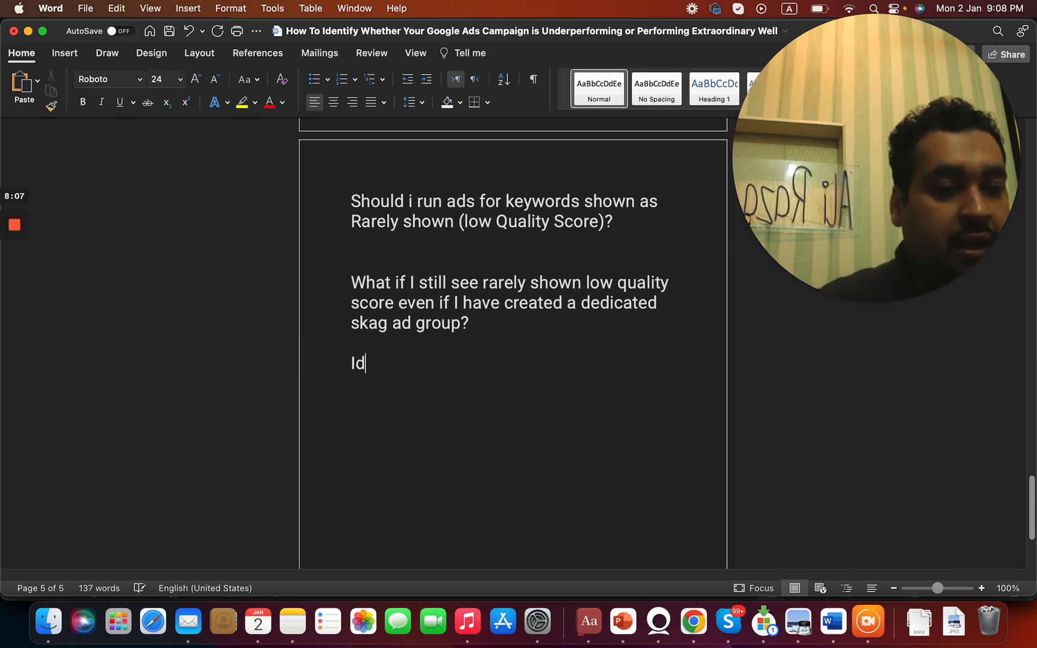
Type the recommendation to create a more personalised ad
type("eally recom")
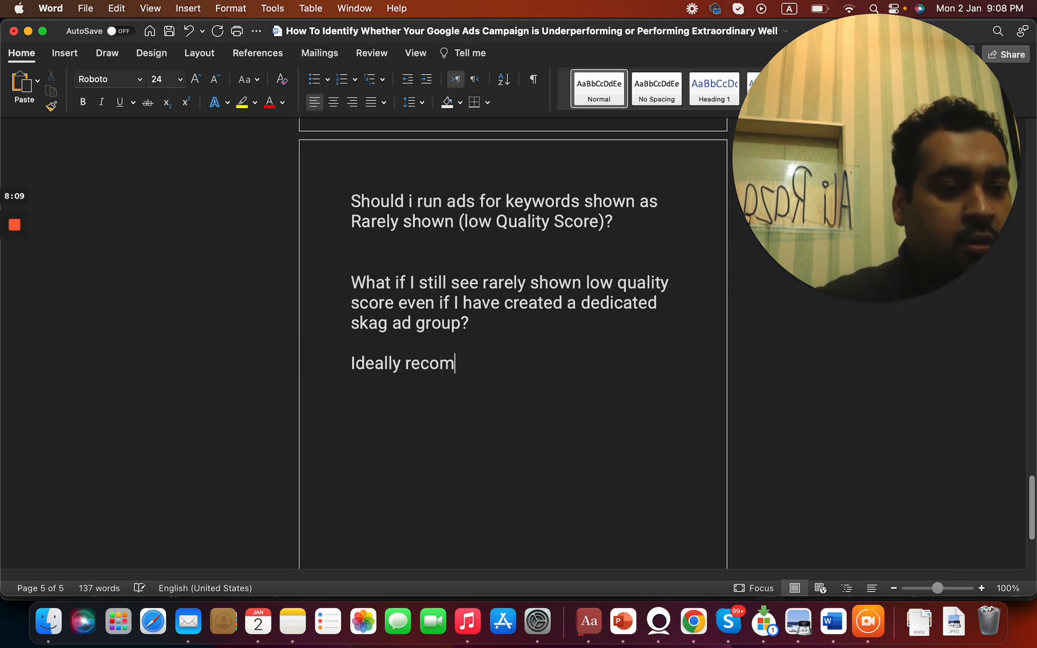
type("mend you")
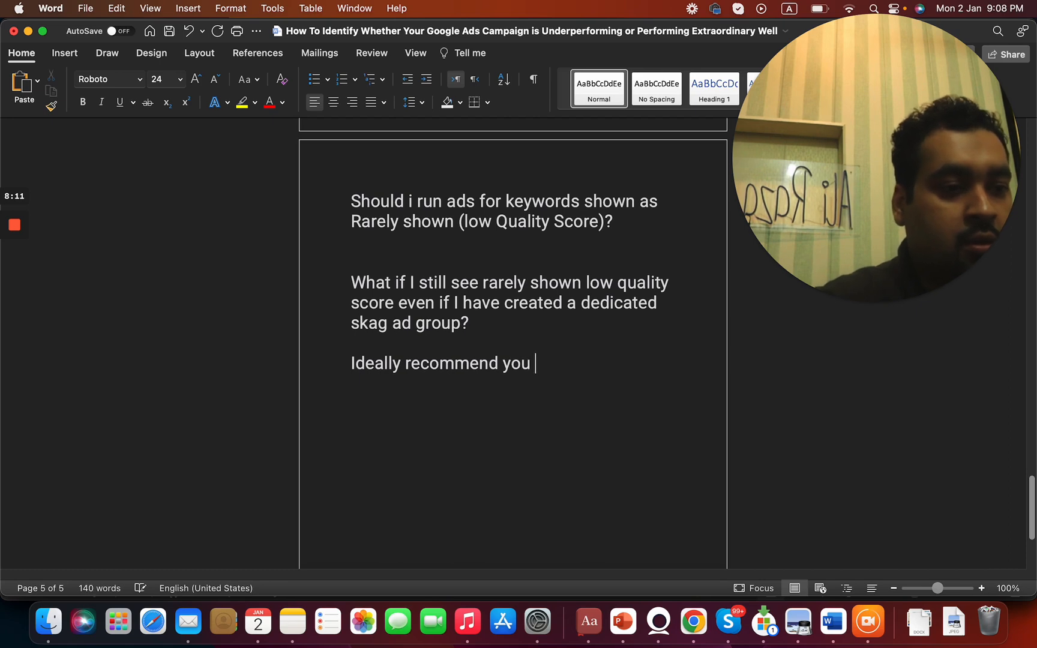
type("to")
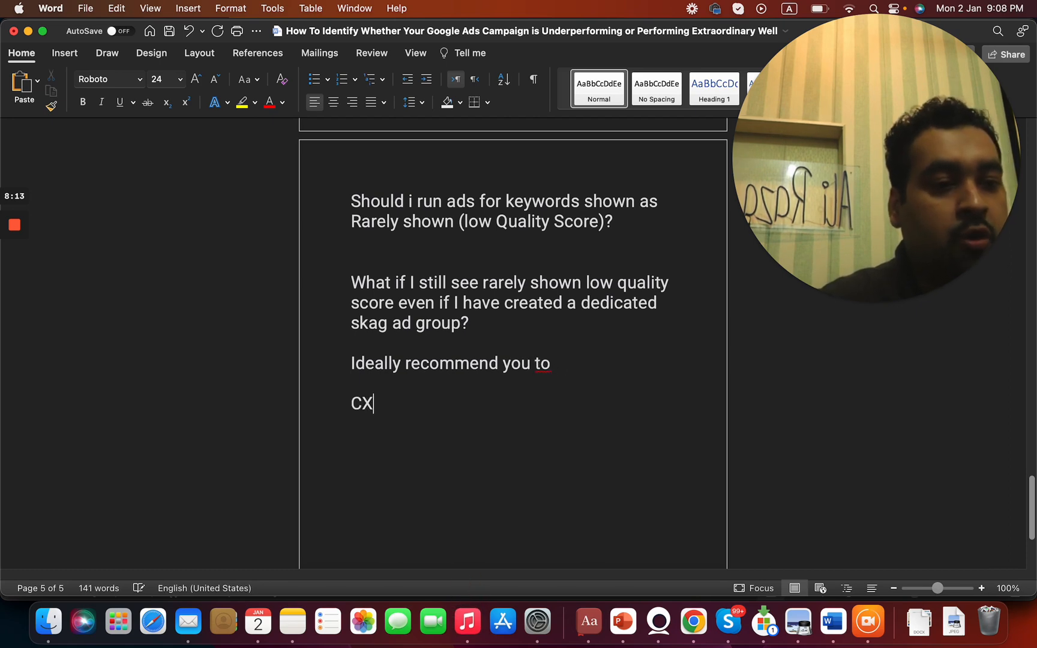
type("Create mor")
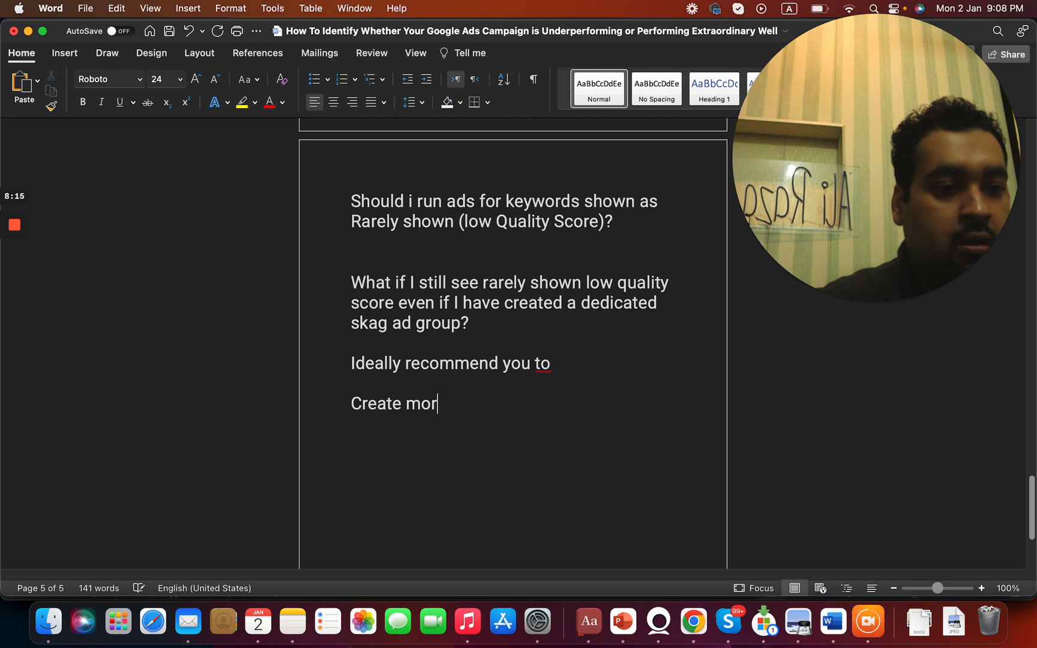
type("e per")
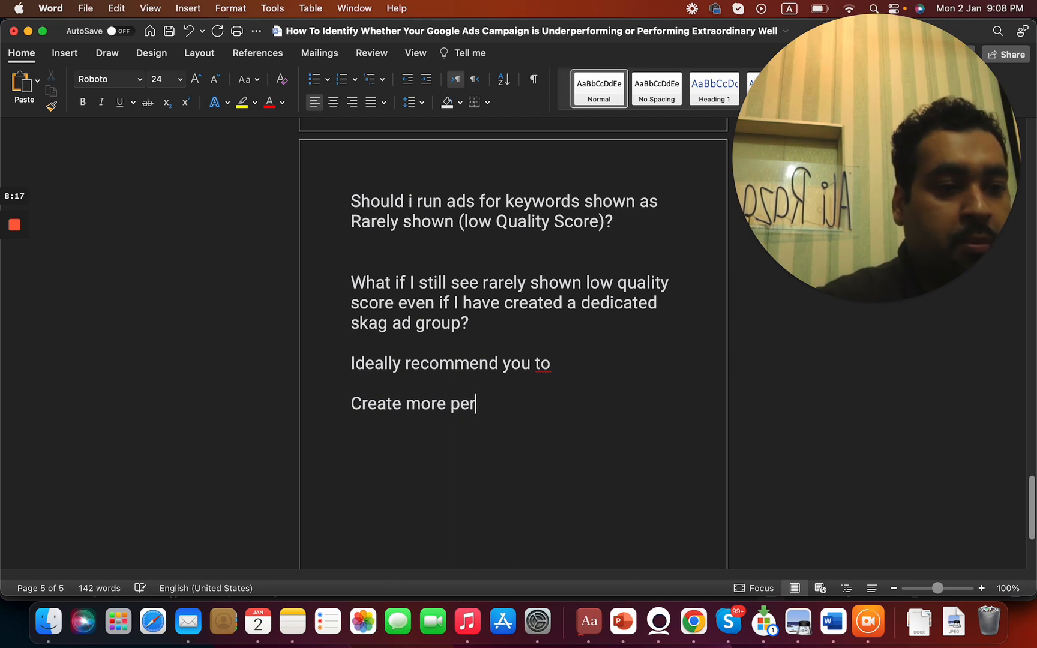
type("sonalised")
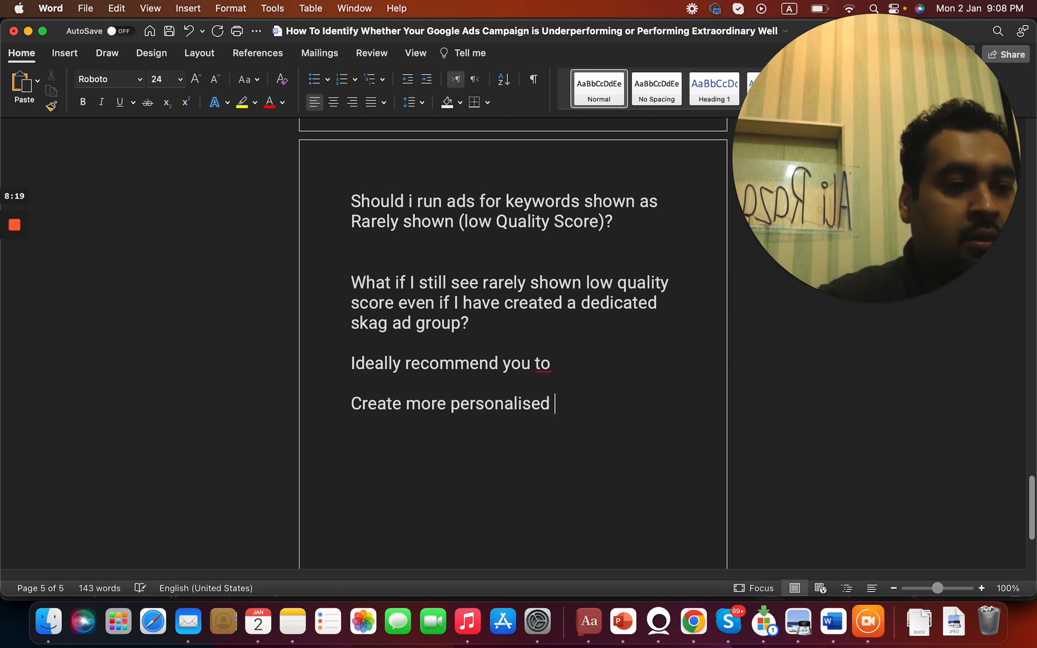
type("ad.")
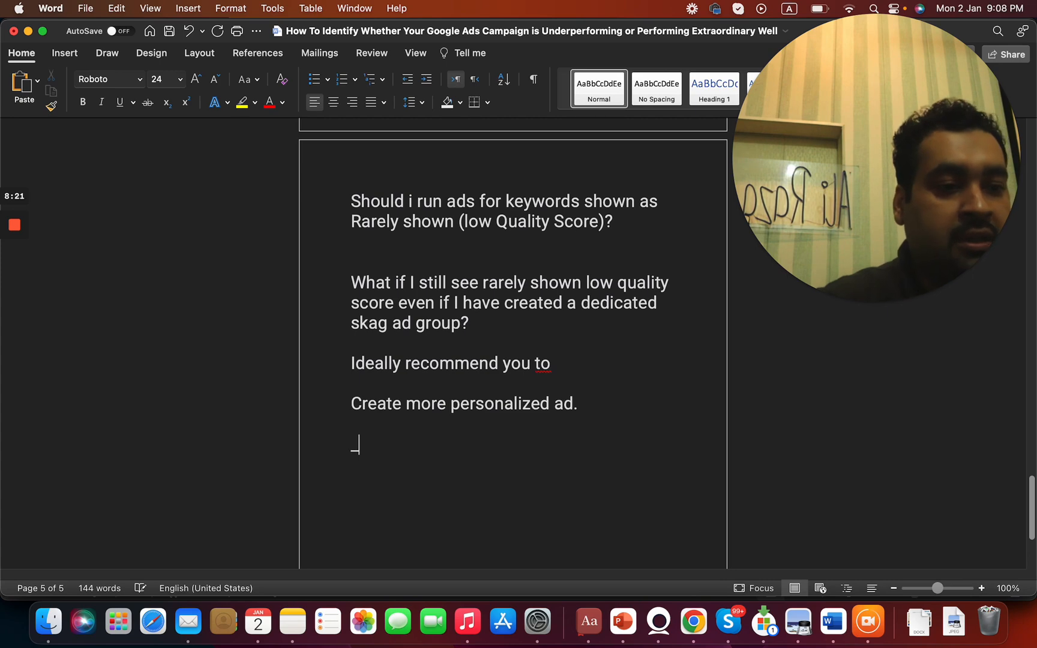
Add the suggestion of ad extensions: phone number, site link and location
type("+ add s")
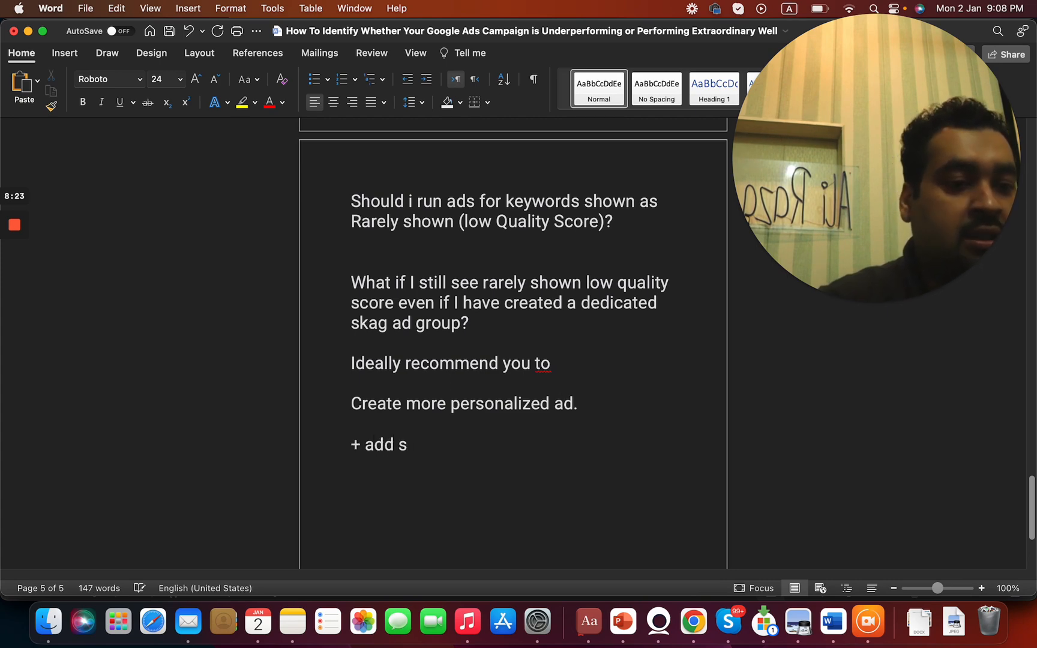
type("d")
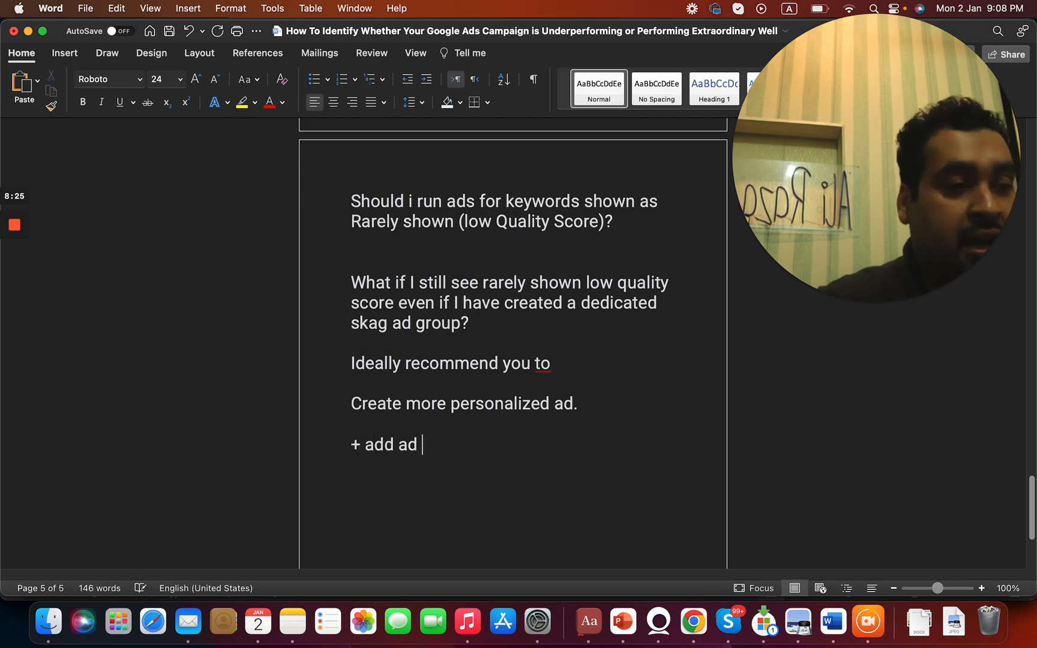
type("extensions suh")
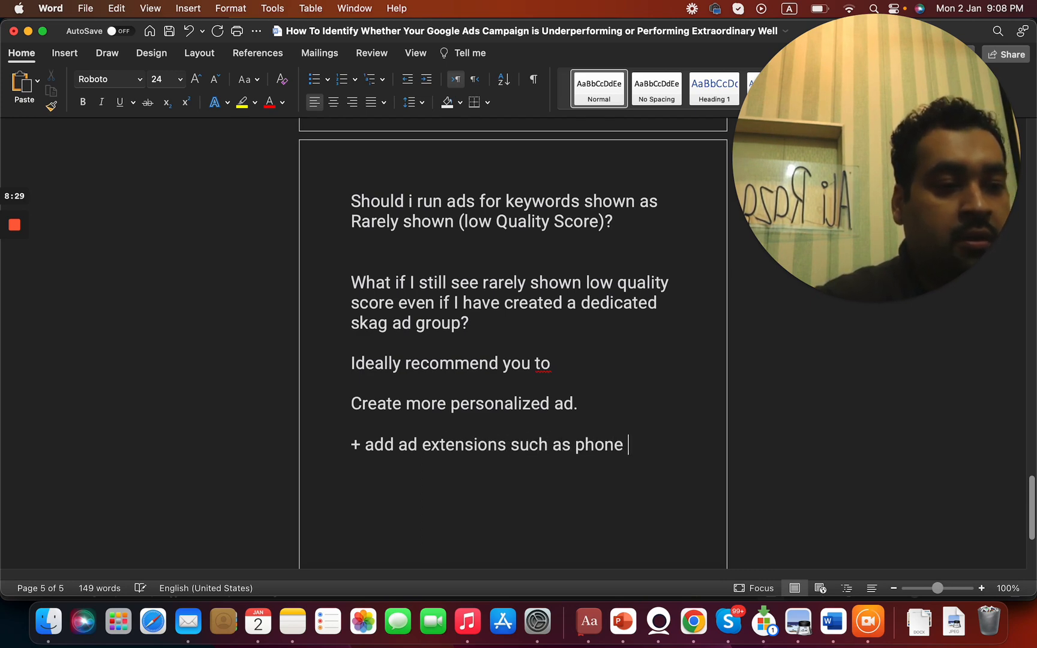
type("number, sit")
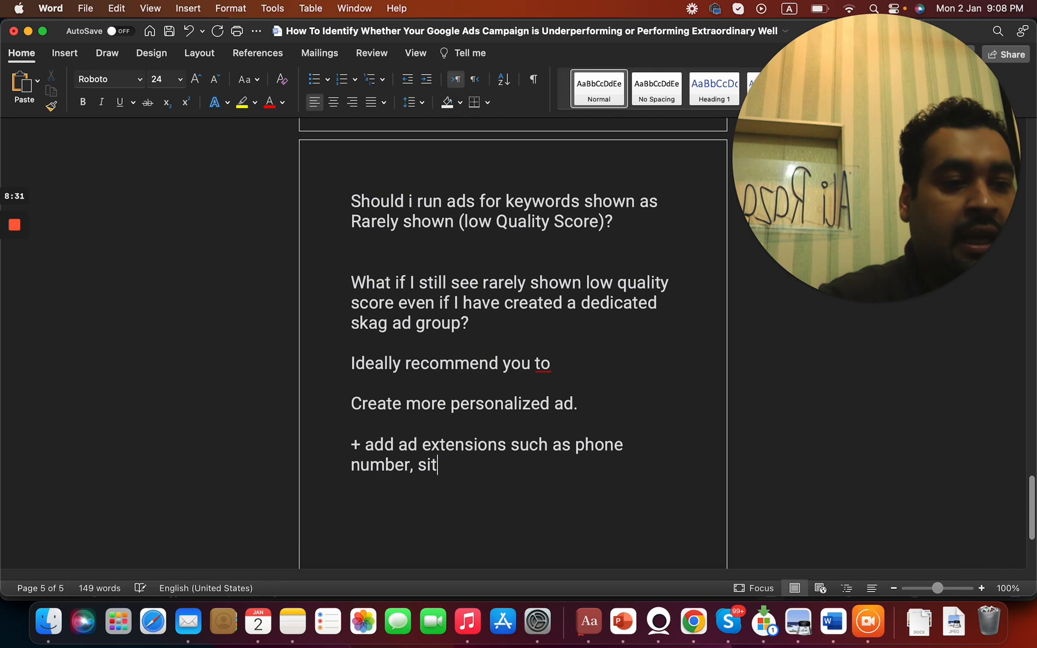
type("e link,")
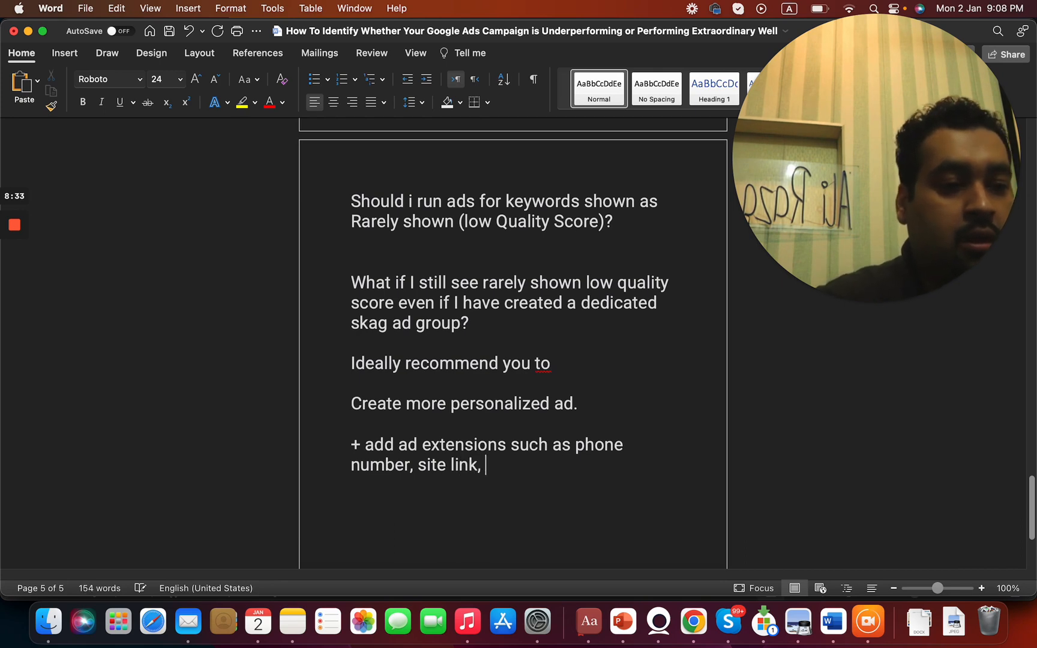
type("location")
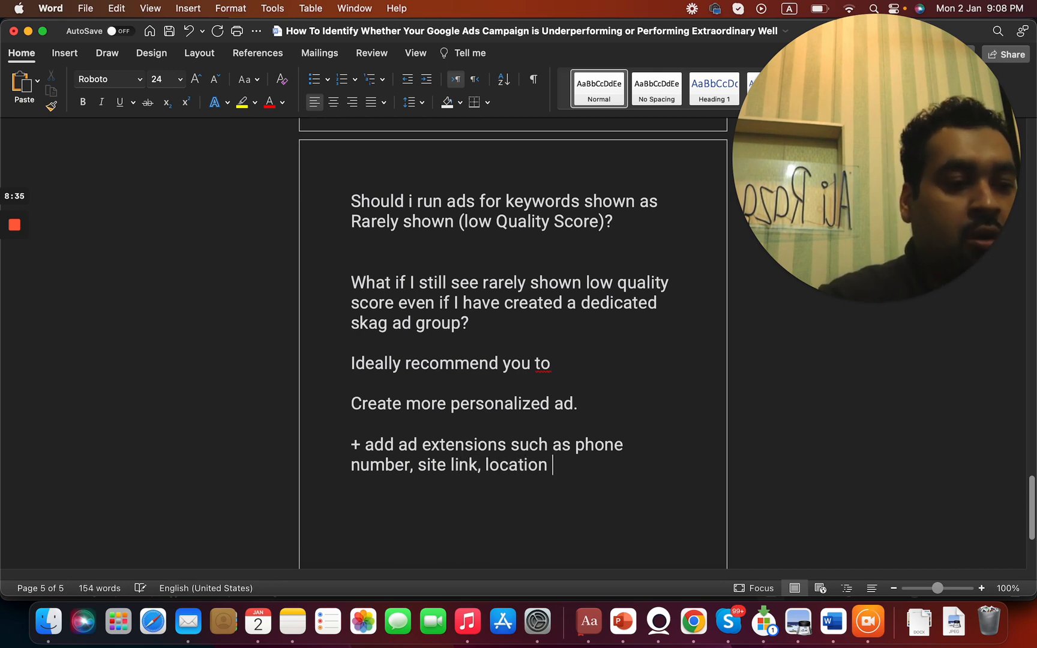
Add the advice to raise the CPC for a while
type("also try to r")
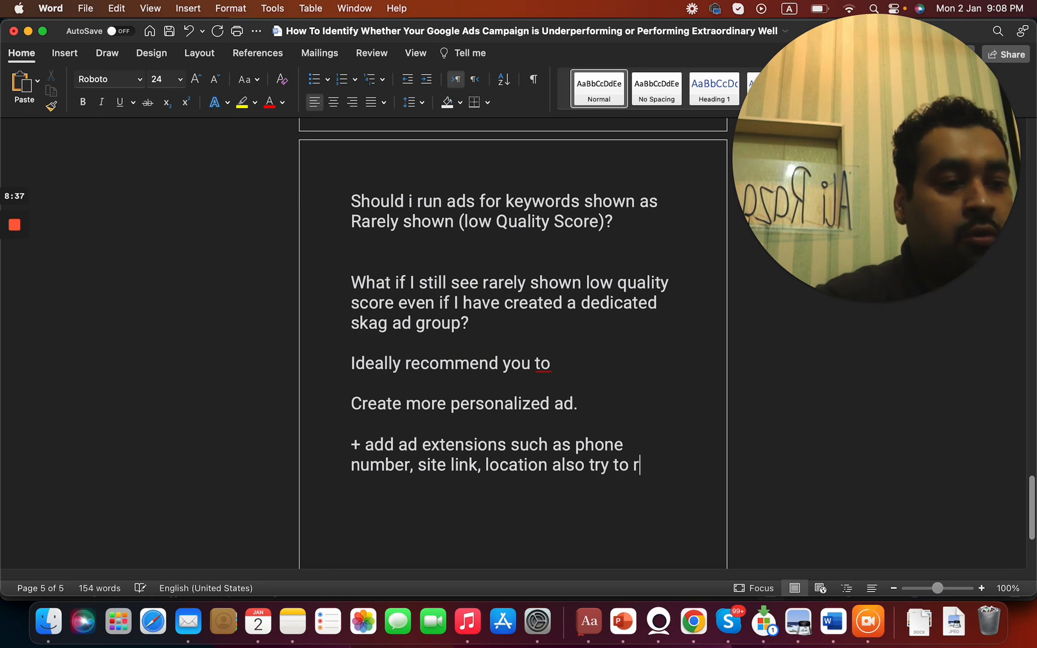
type("aise")
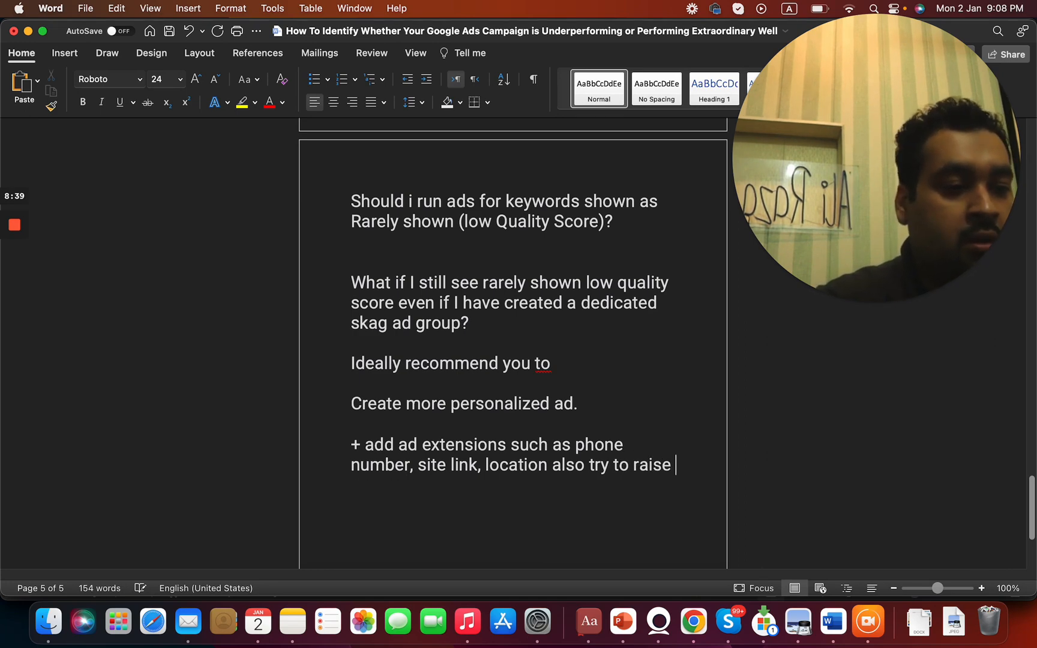
type("your")
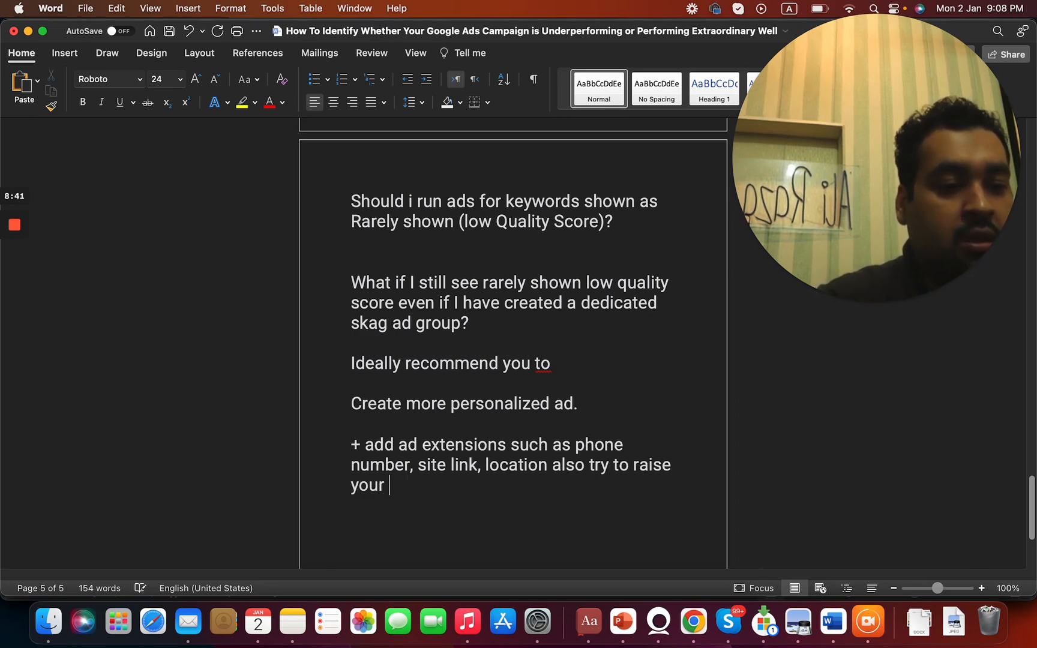
type("cpc for a while")
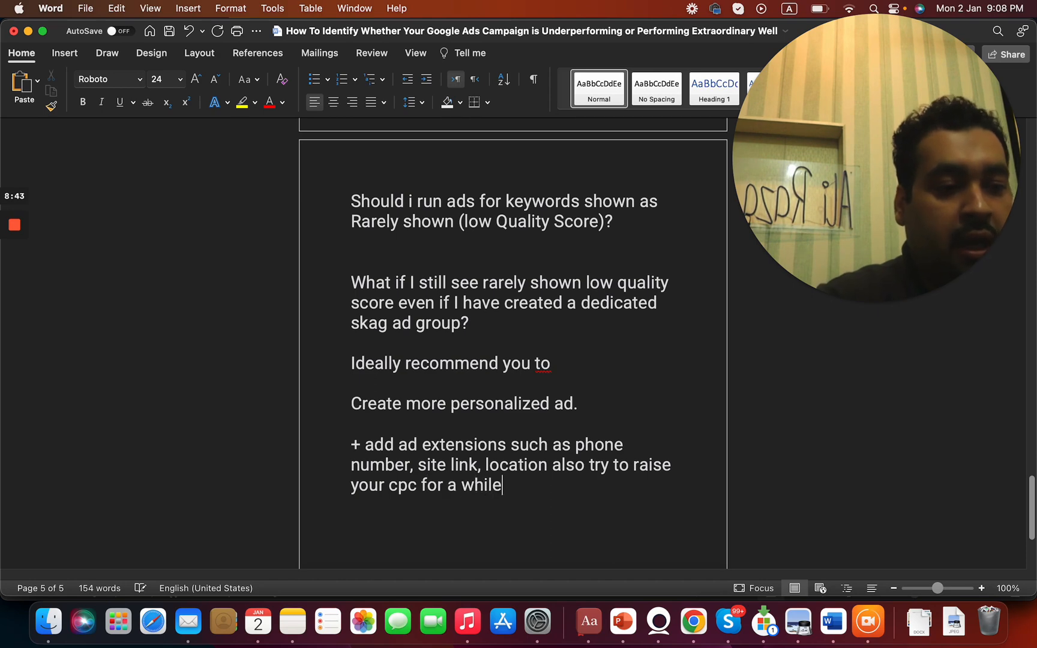
type(".")
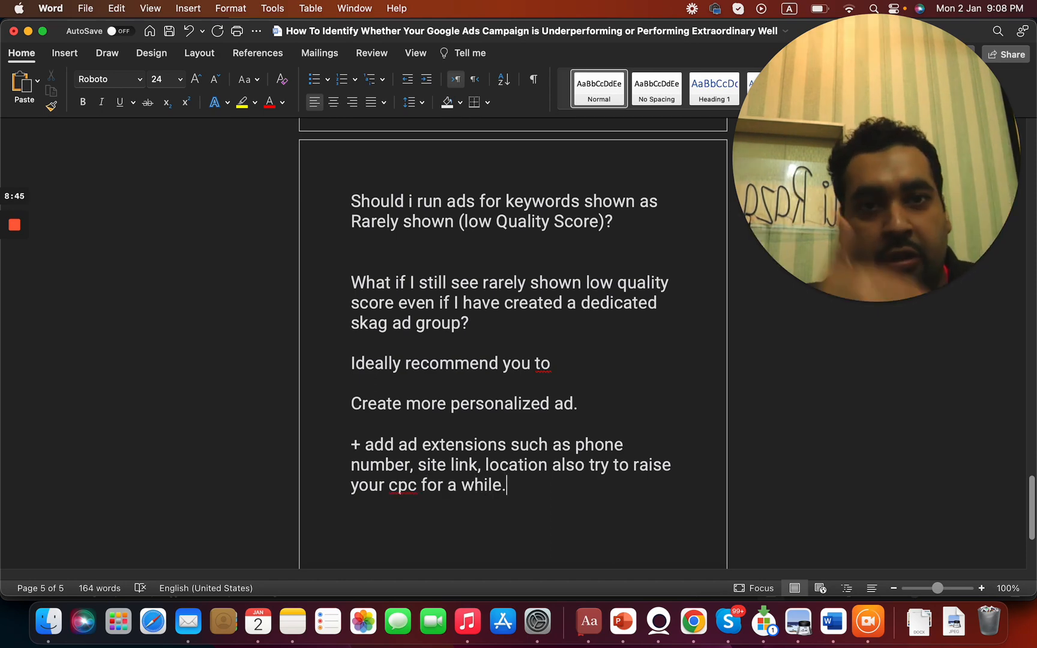